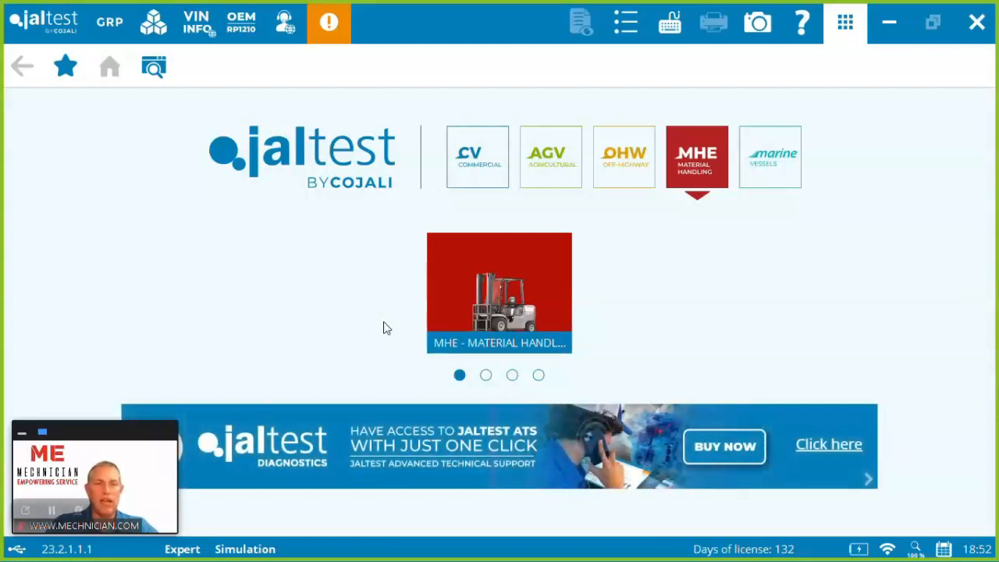
- Choose Hyster under MHE brands and filter its model list to the H Series
click(499, 294)
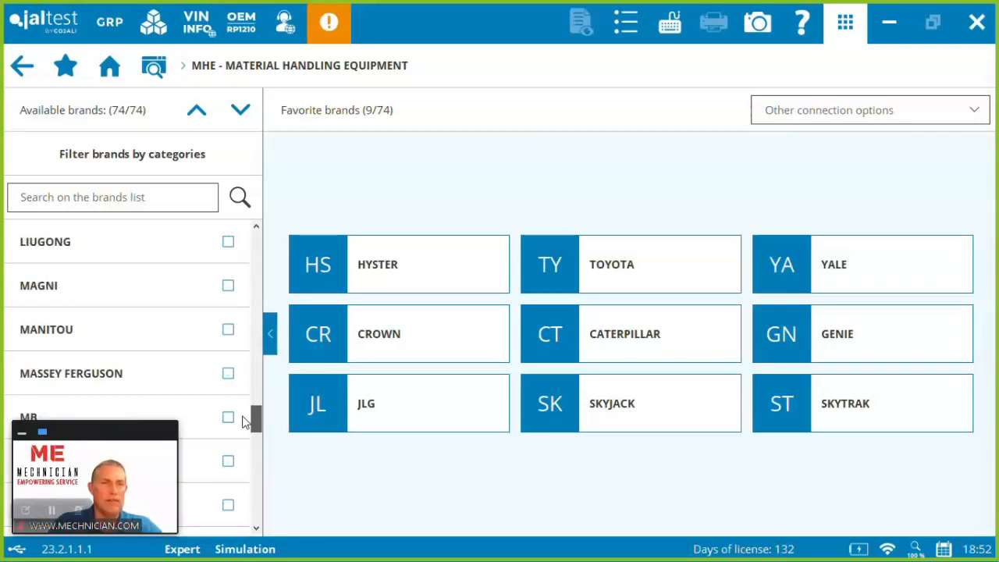
click(399, 264)
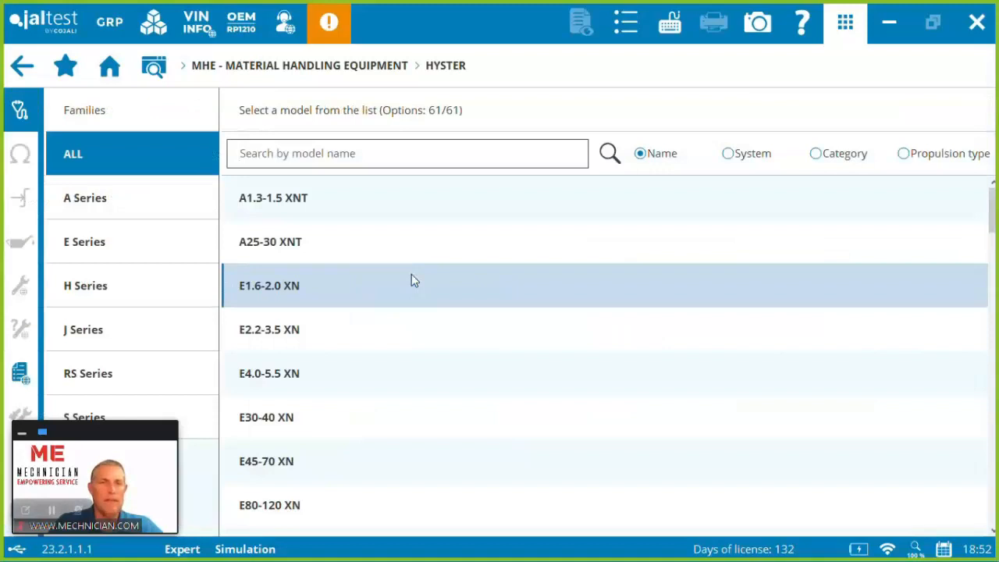
click(85, 284)
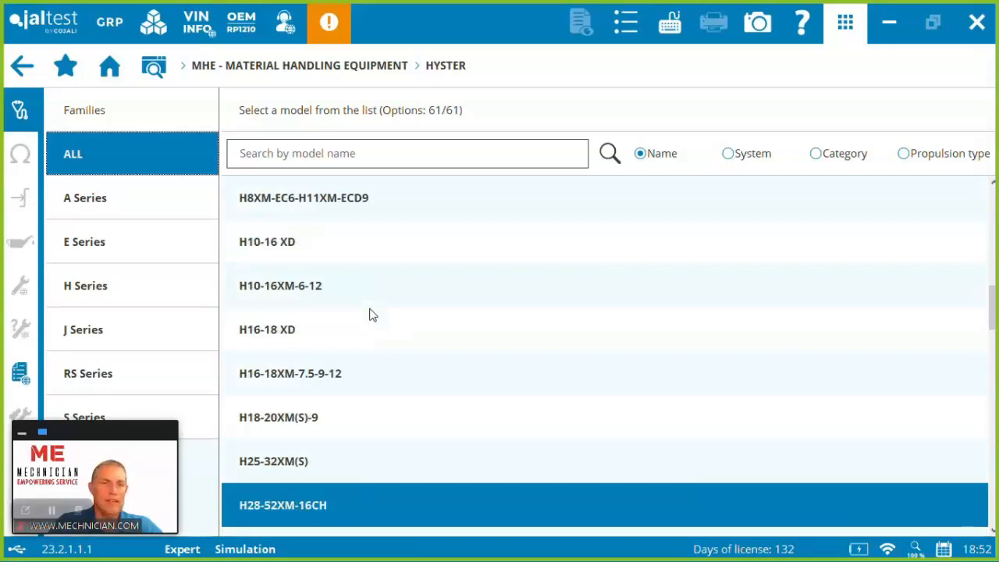
click(86, 284)
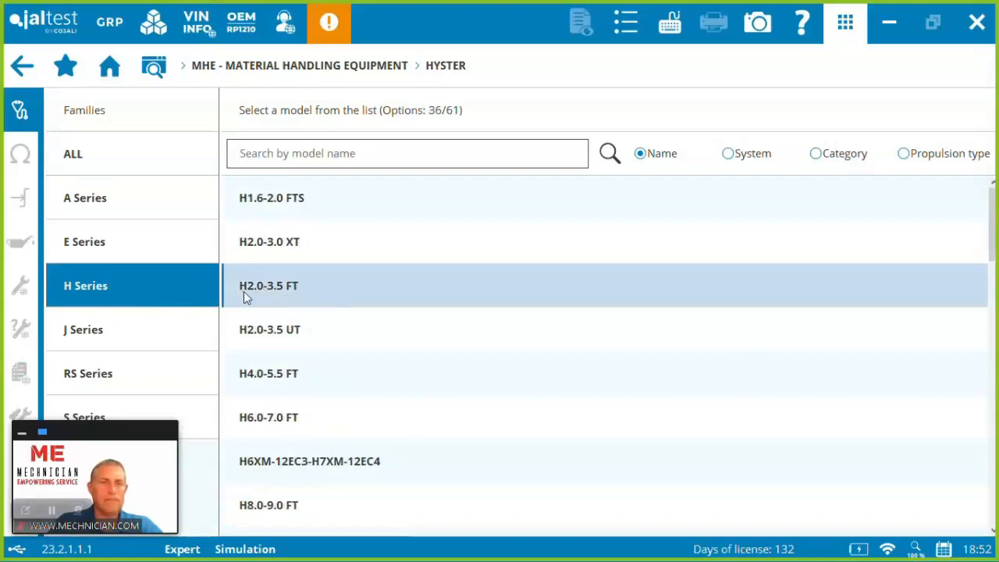
scroll(down, 3)
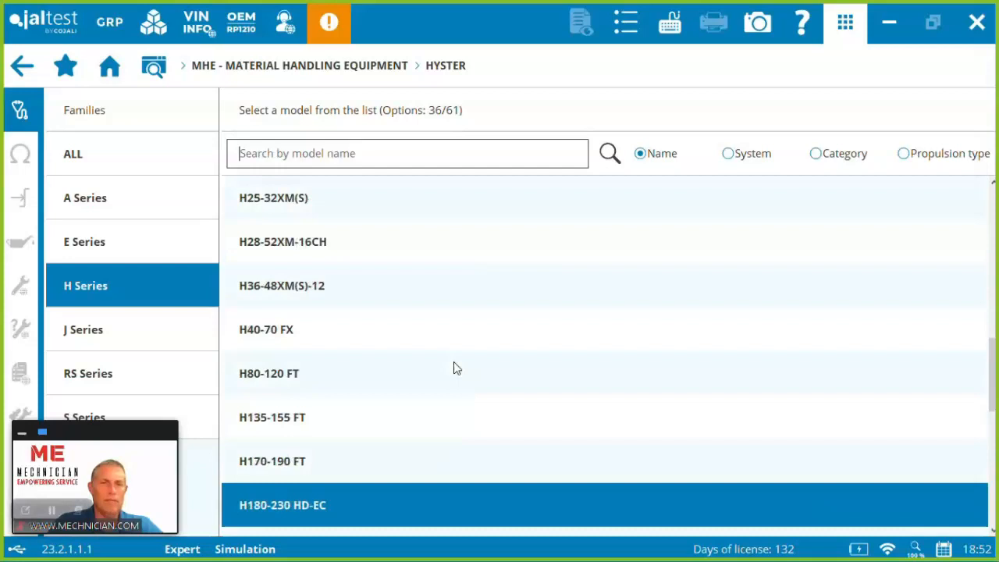
- Select the H170-190 FT model and browse its special function shortcuts and systems (E-CDIS, HLM, VSM)
click(272, 460)
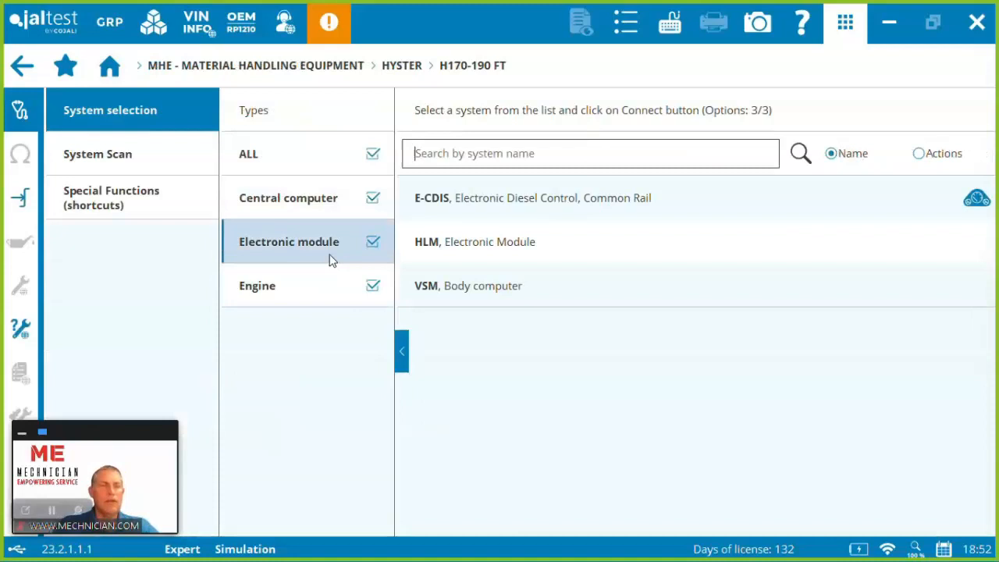
mouse_move(63, 321)
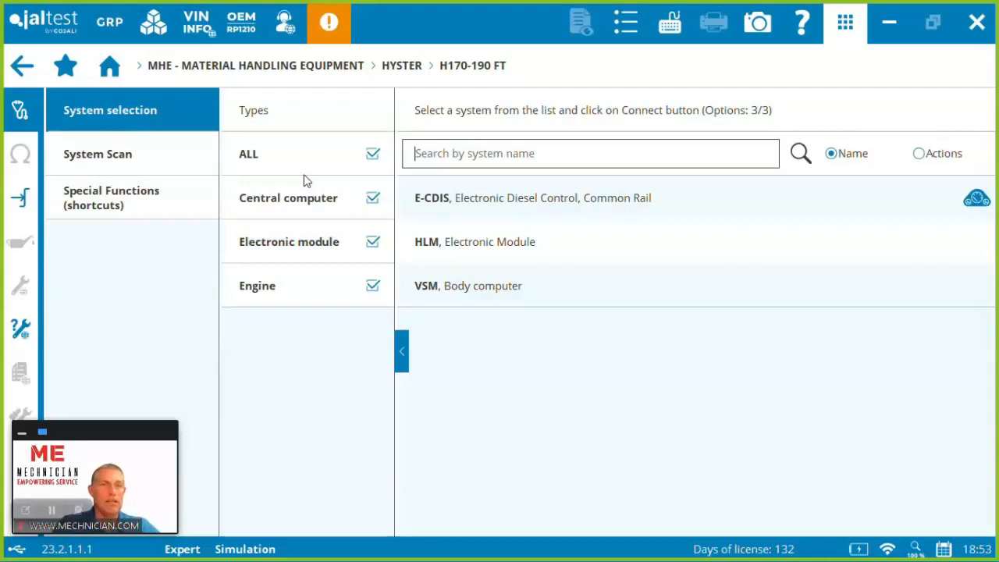
click(111, 197)
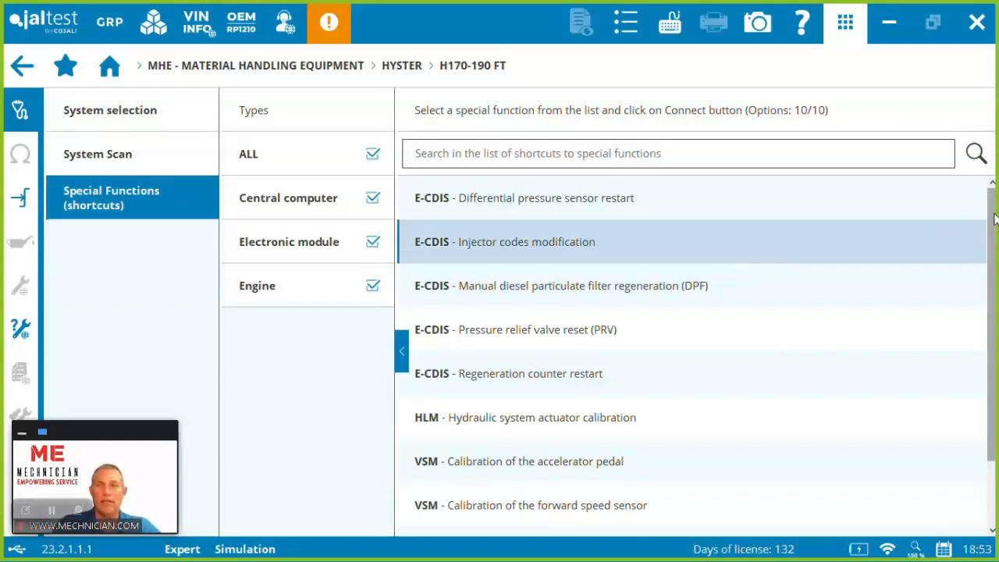
scroll(down, 3)
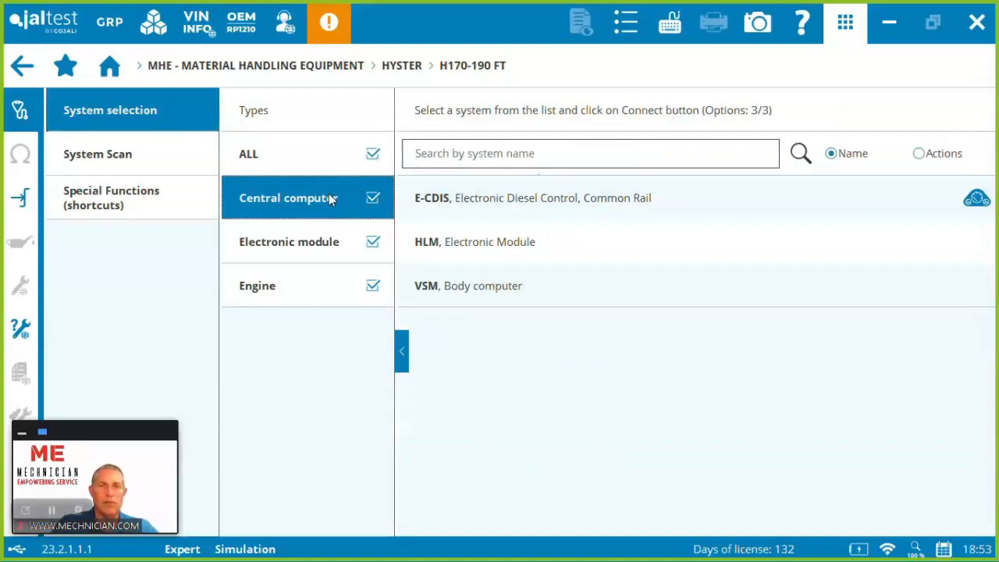
- Filter systems to Central computer and connect to the VSM body computer
click(468, 286)
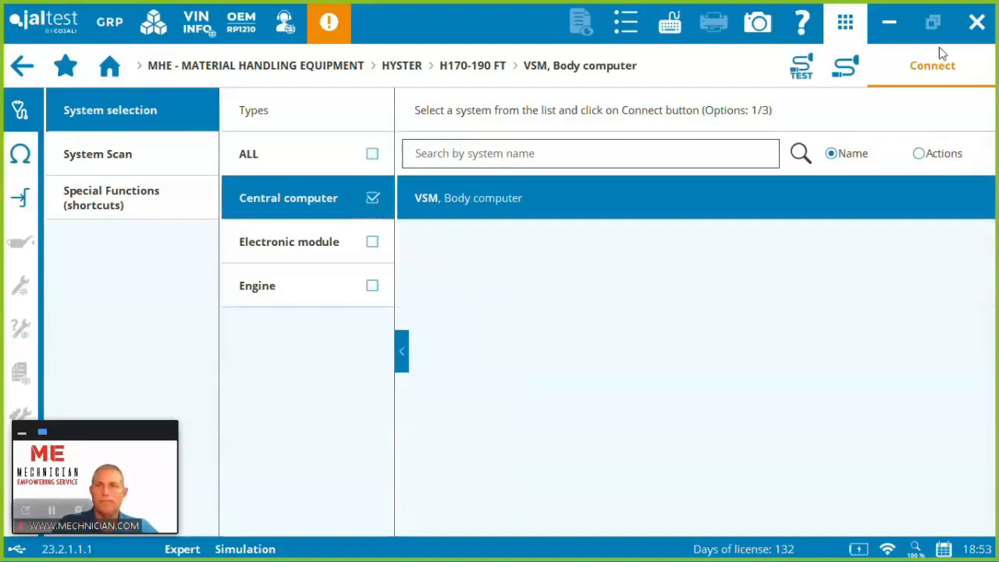
click(932, 66)
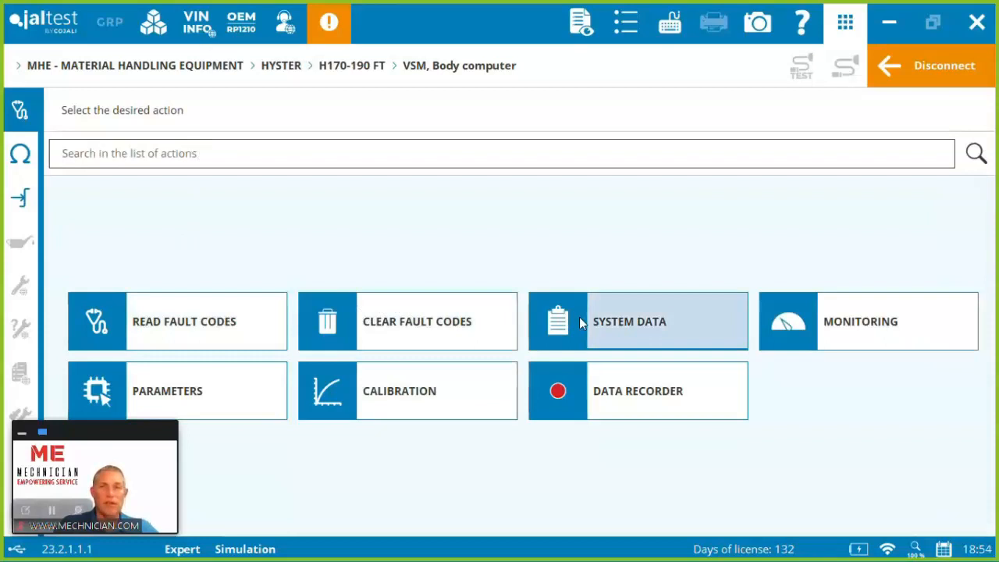
- Read the stored VSM fault codes and view fault 523779's details and related CB53 sensor information
click(178, 321)
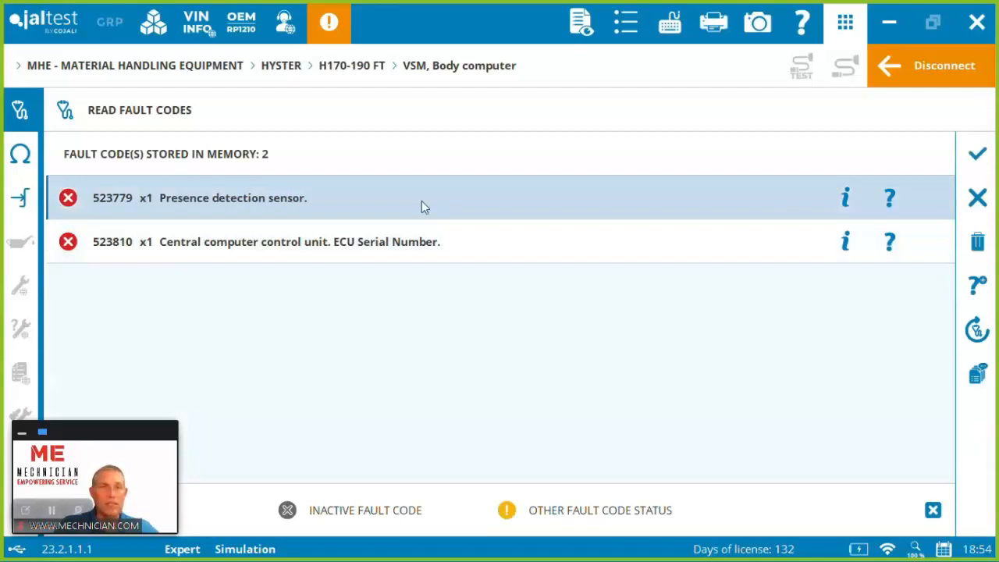
click(846, 197)
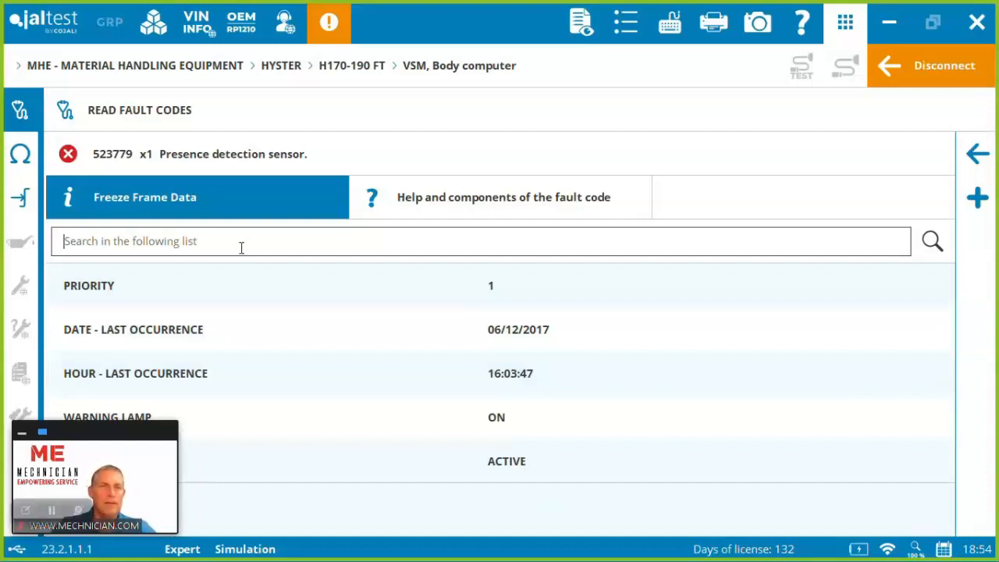
click(499, 197)
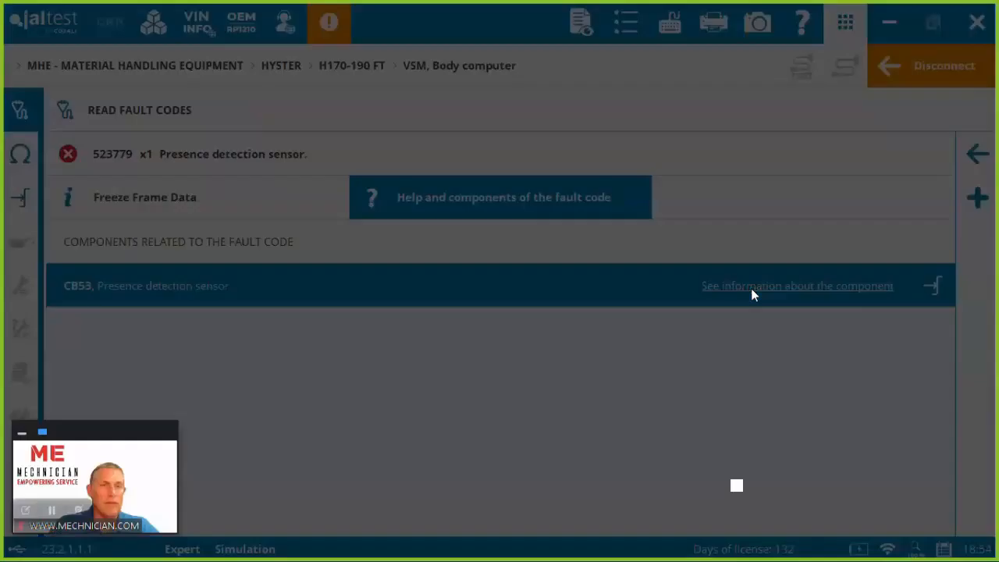
click(796, 285)
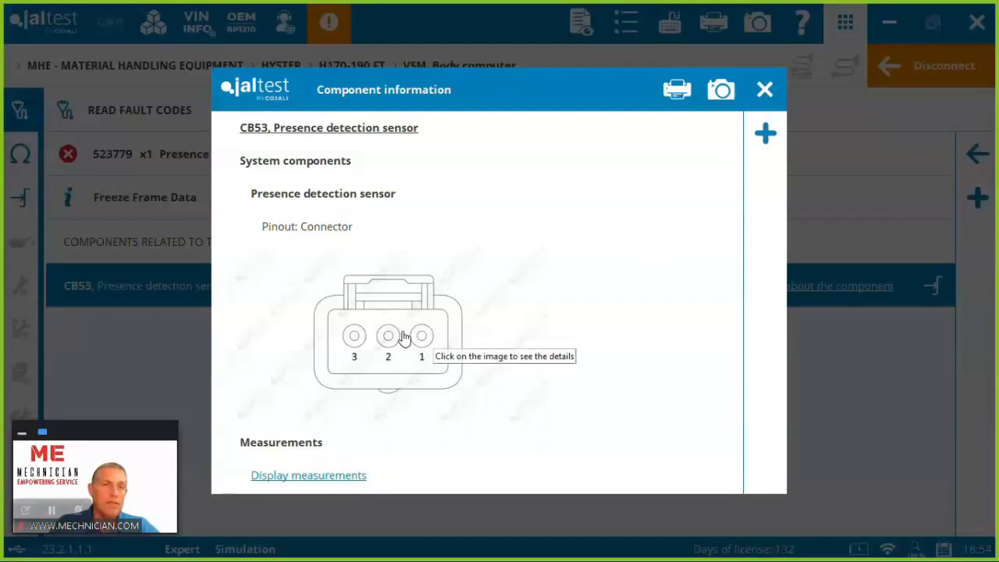
click(765, 89)
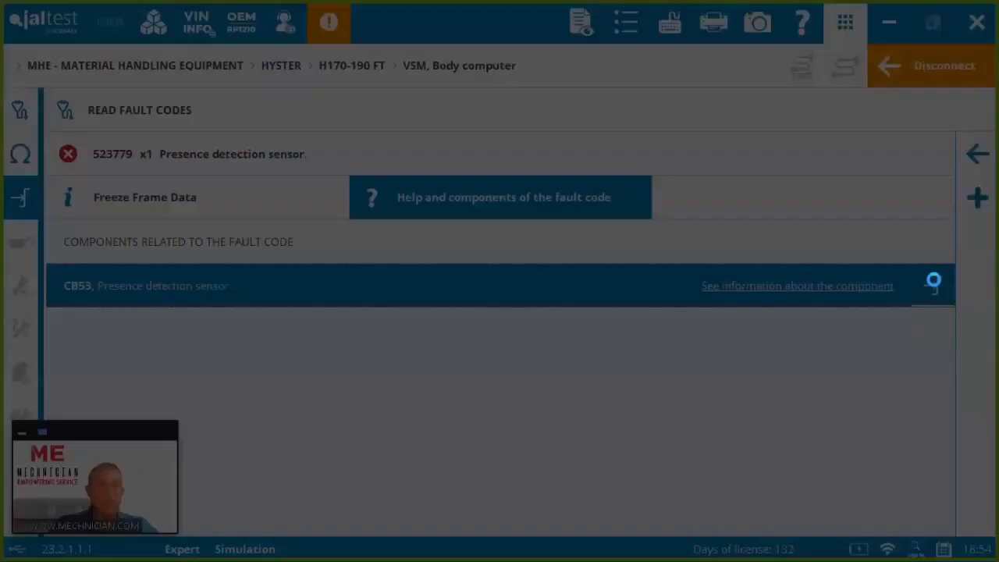
- View the VSM wiring diagram and the CY11 mast raising solenoid's location and pinout
click(796, 284)
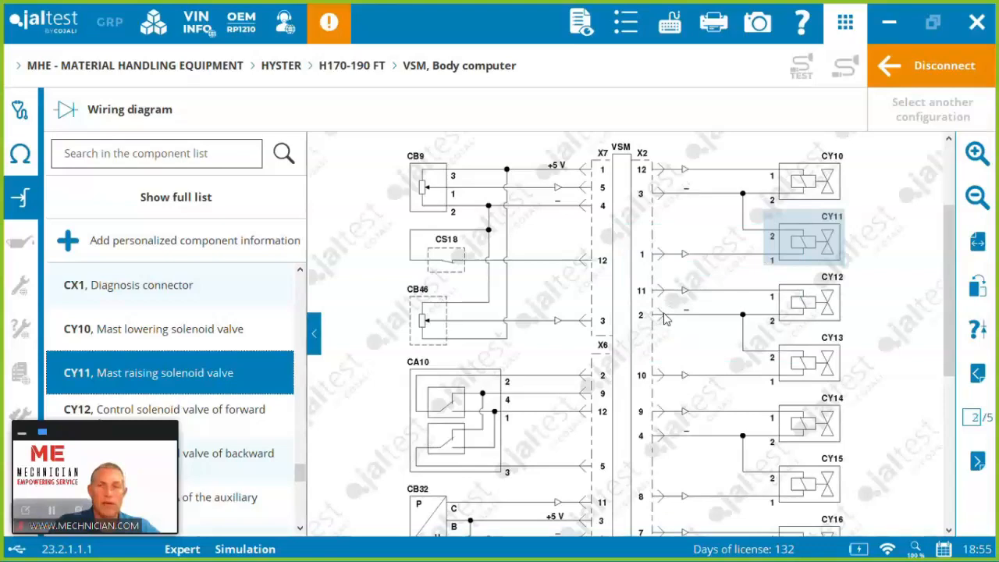
click(798, 245)
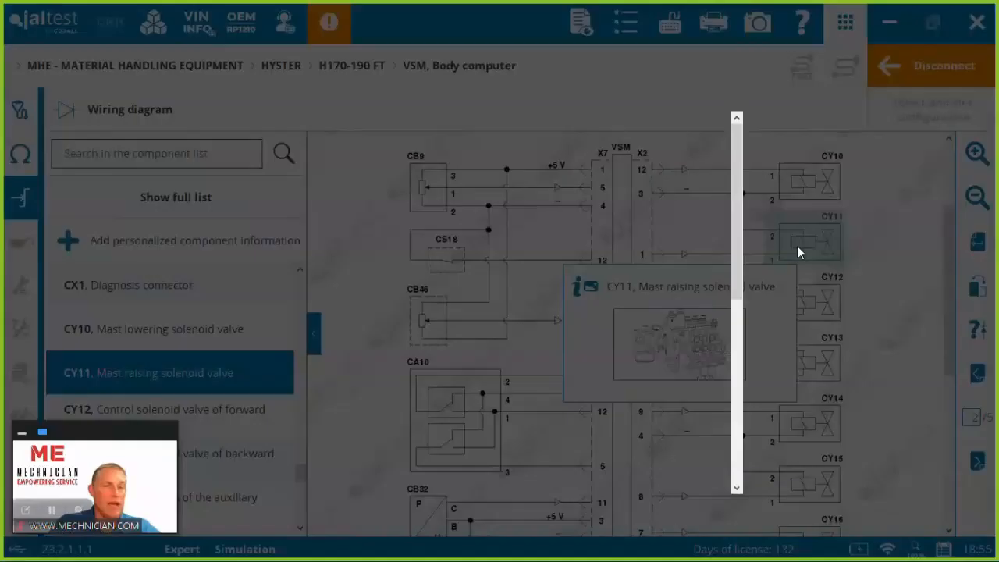
click(576, 286)
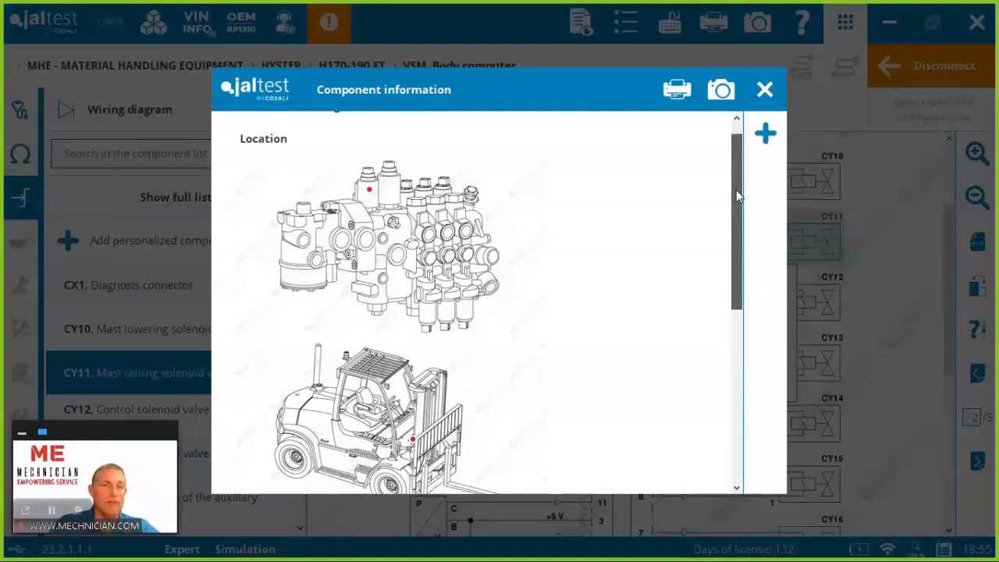
scroll(down, 3)
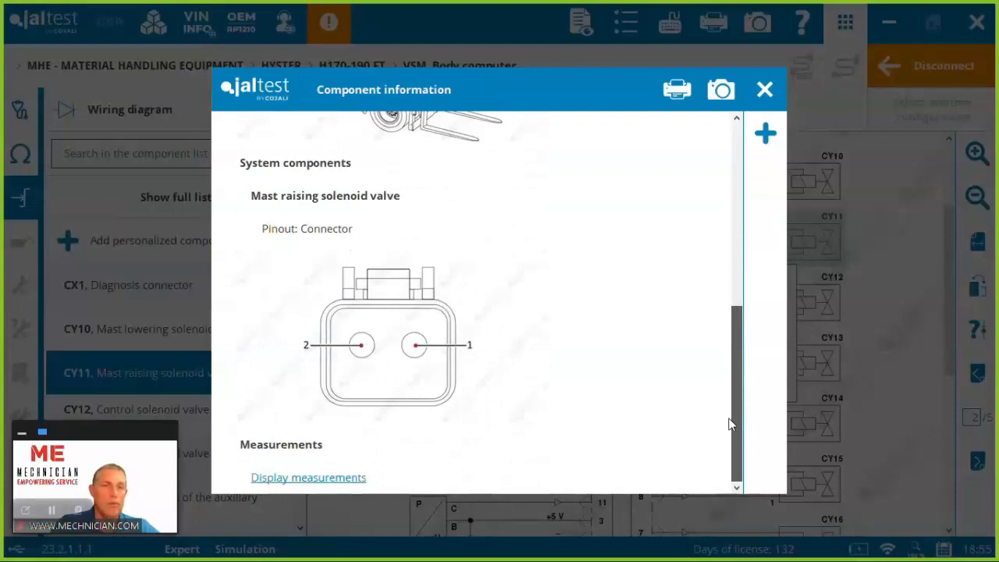
click(764, 89)
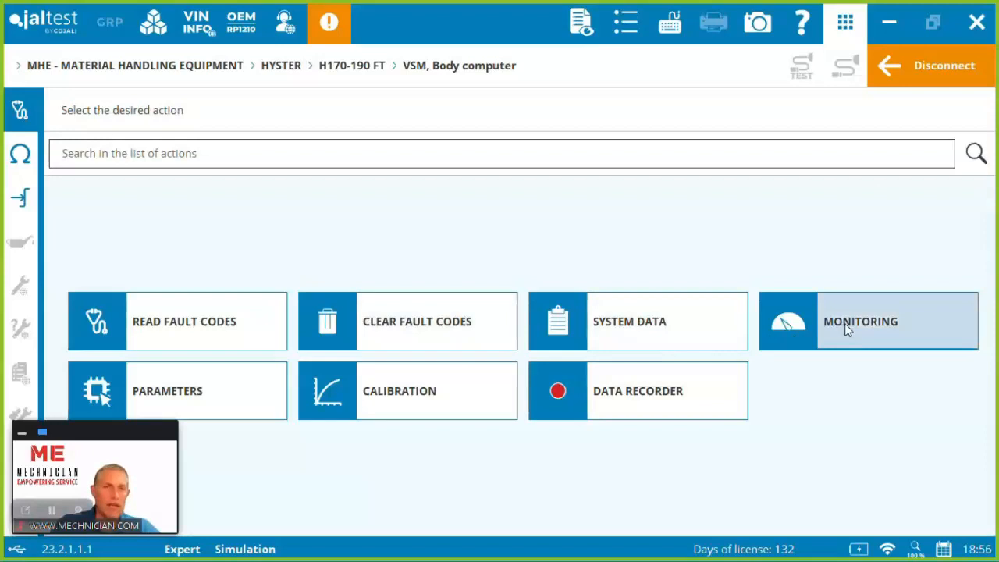
- Monitor travel speed, coolant and transmission oil temperature as a graph and as gauges
click(868, 321)
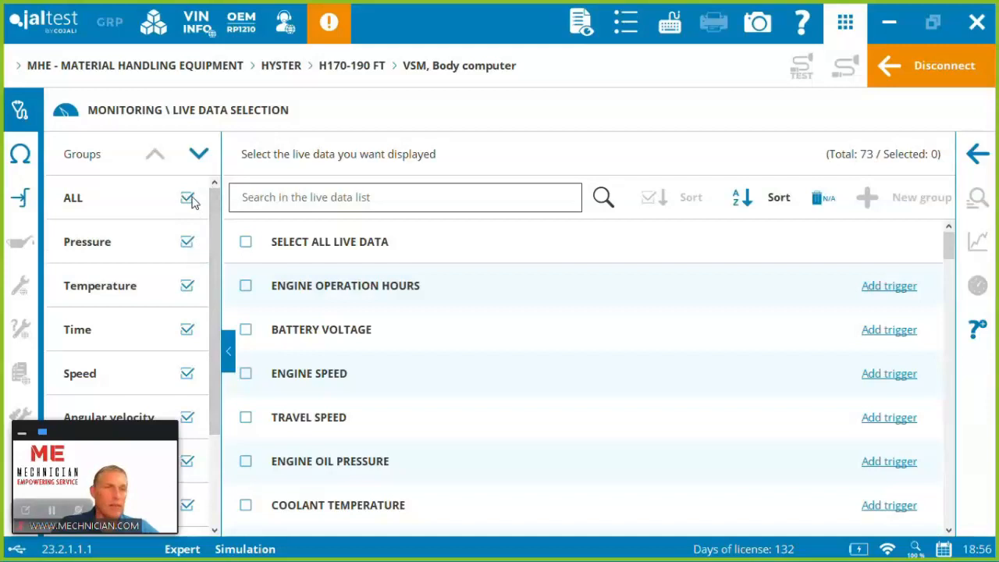
click(79, 373)
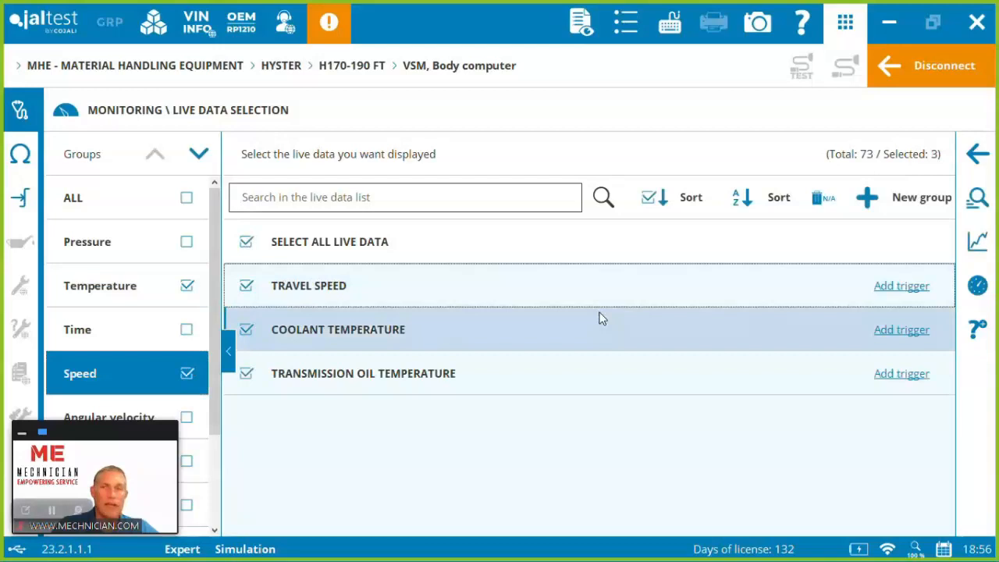
click(977, 197)
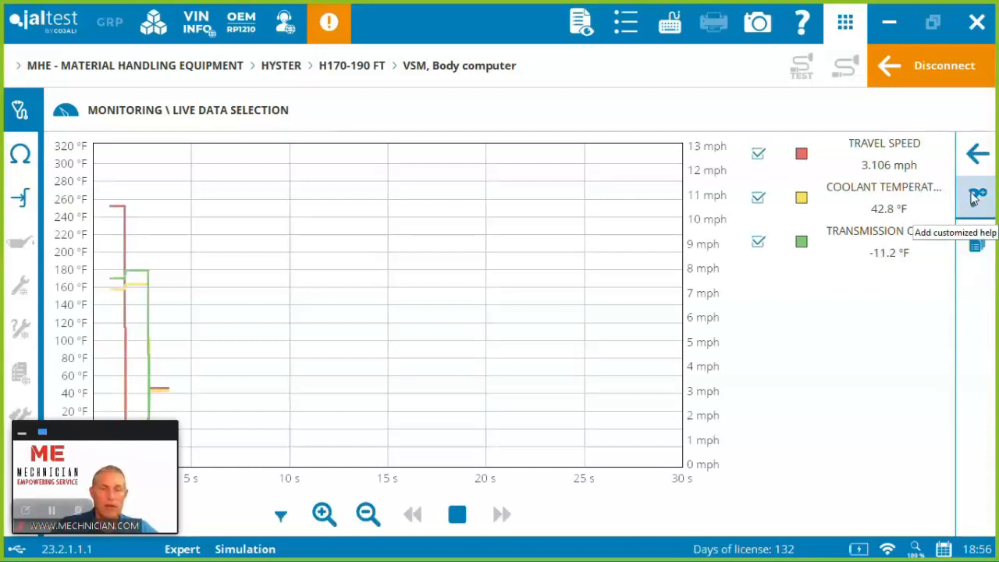
click(977, 196)
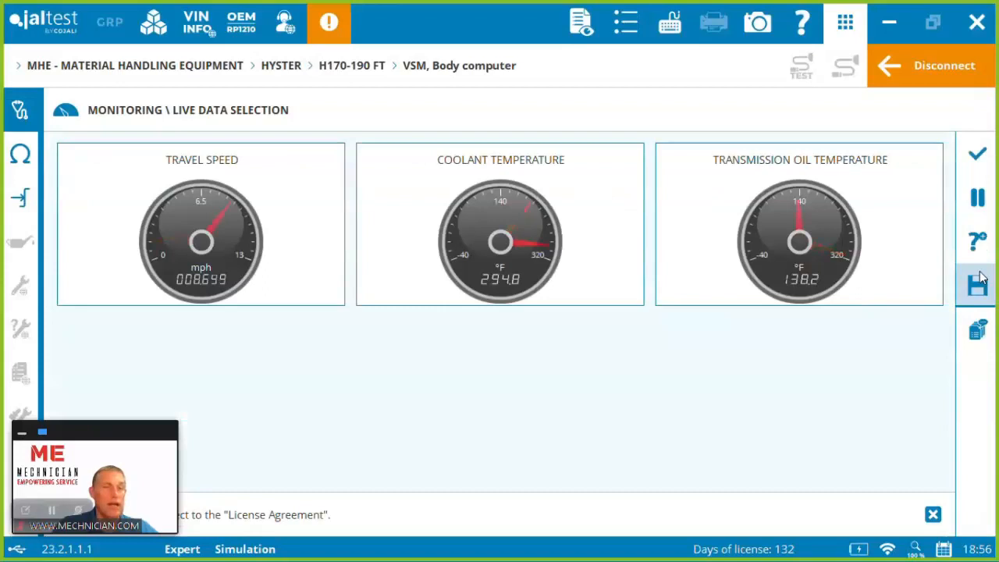
click(977, 284)
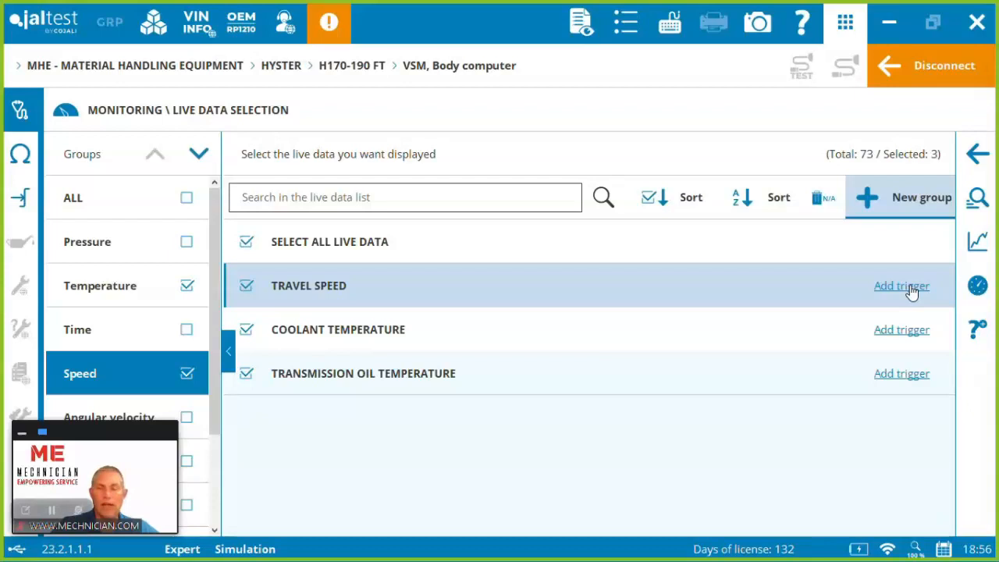
mouse_move(268, 303)
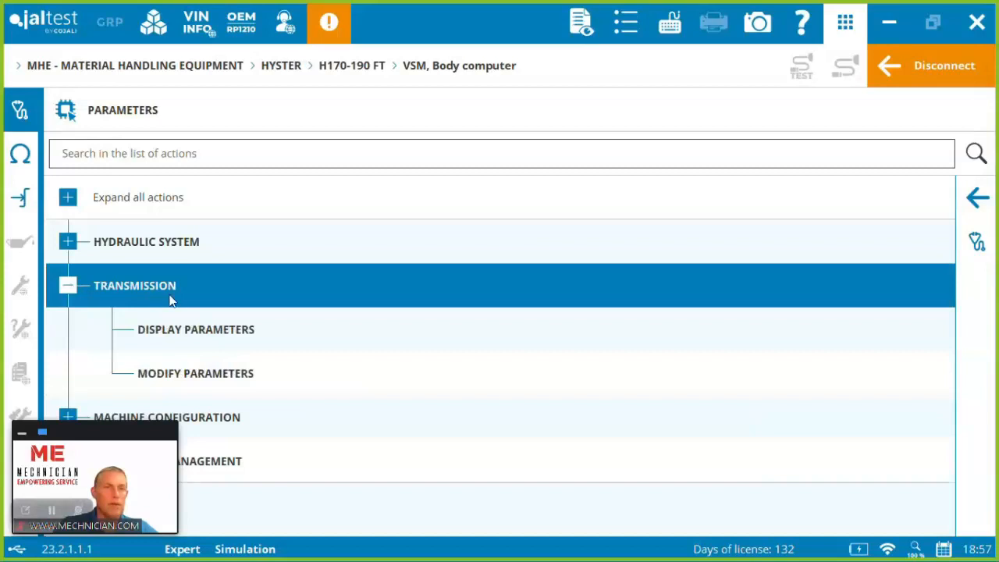
- Start transmission Modify Parameters, accepting the Expert Mode liability terms, up to its initial conditions
click(197, 373)
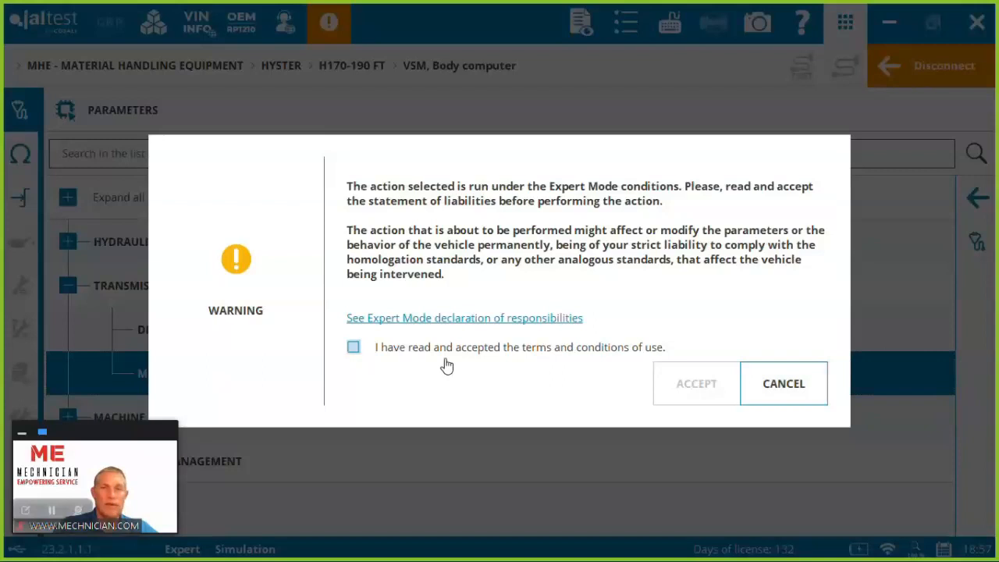
click(352, 346)
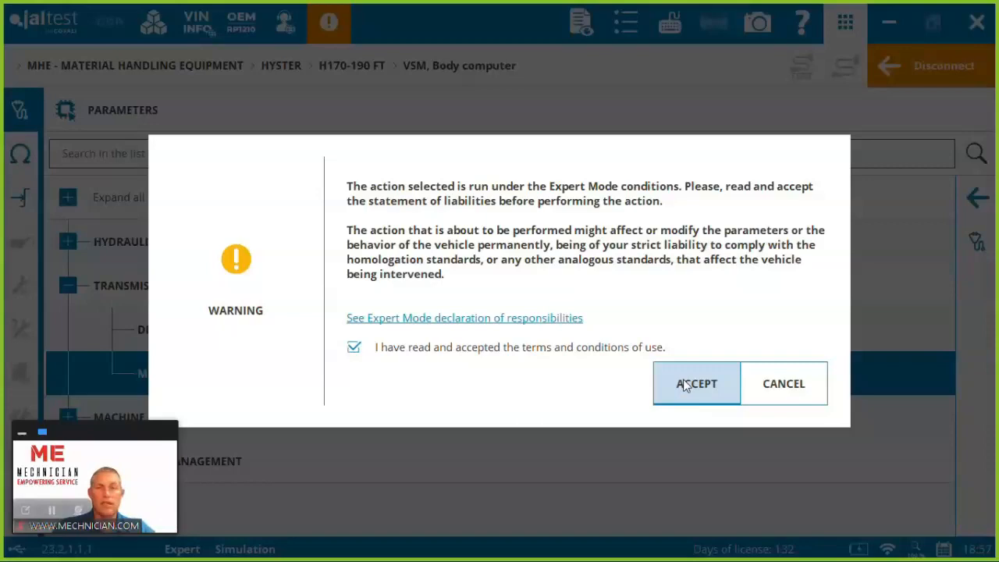
click(697, 384)
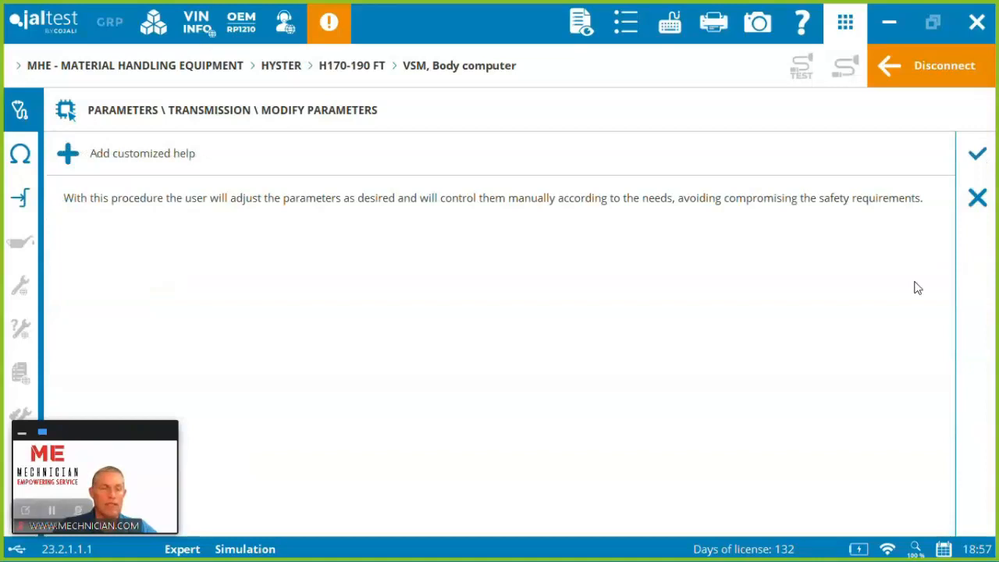
click(977, 153)
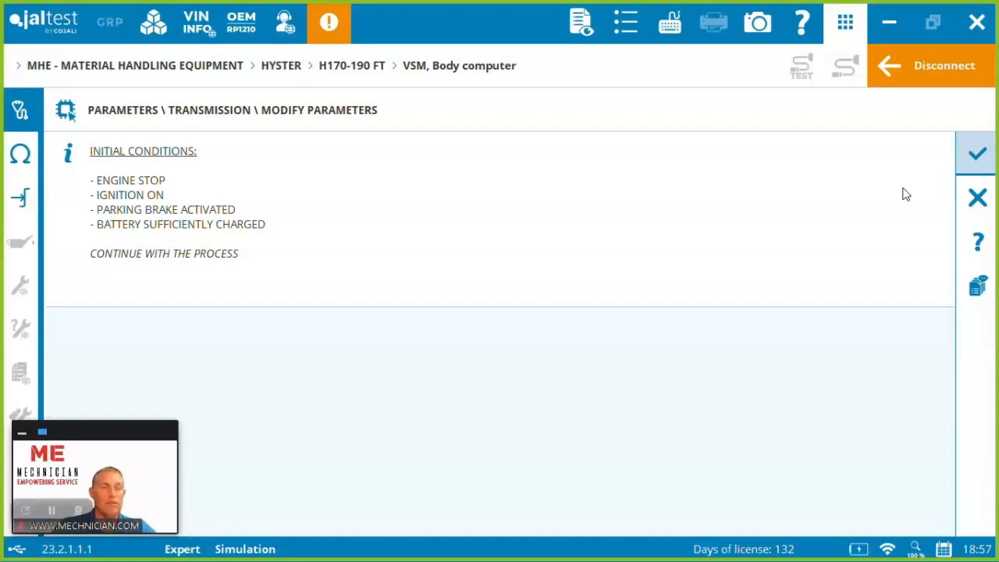
- Apply transmission values acceleration 6, deceleration 4, brake level 6, brake pressure 7
click(977, 153)
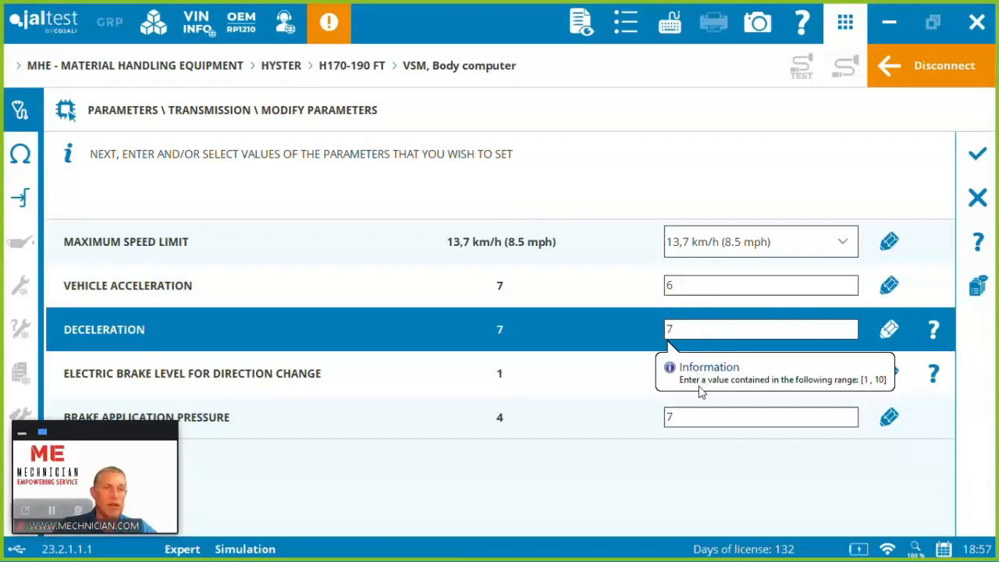
click(977, 153)
text(4)
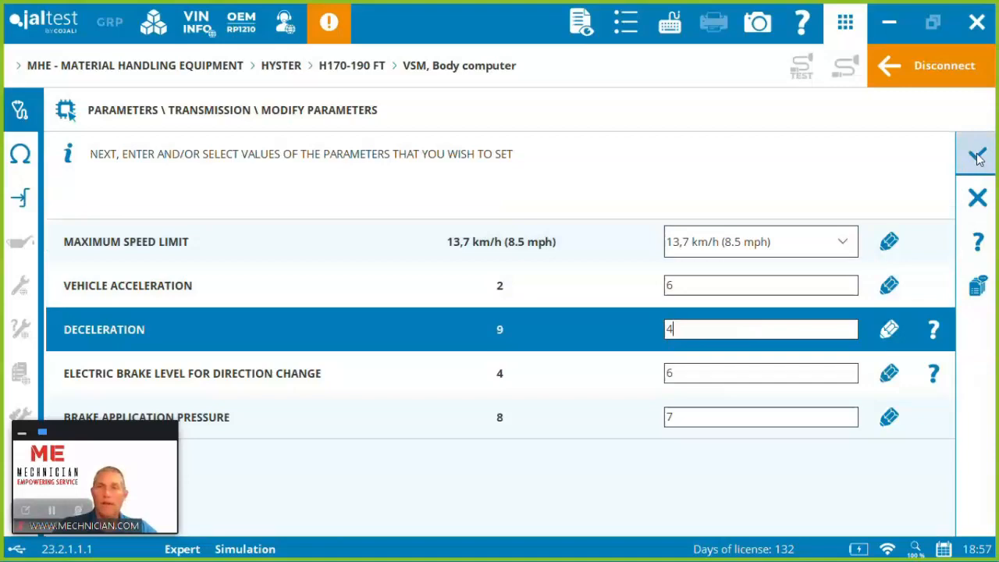
click(977, 155)
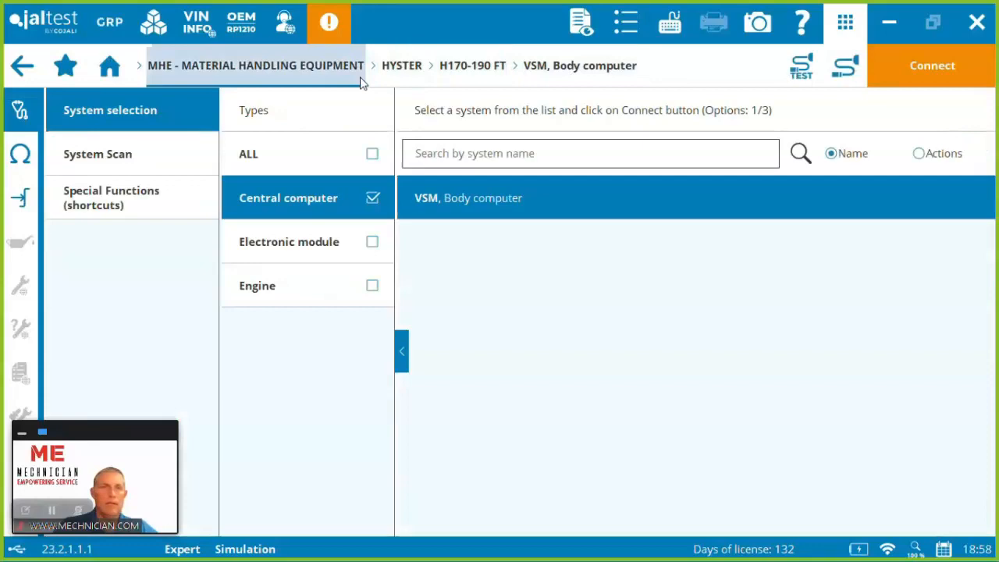
- Leave the diagnosis, agree to save the report, and review its comments and diagnosis price sections
click(109, 66)
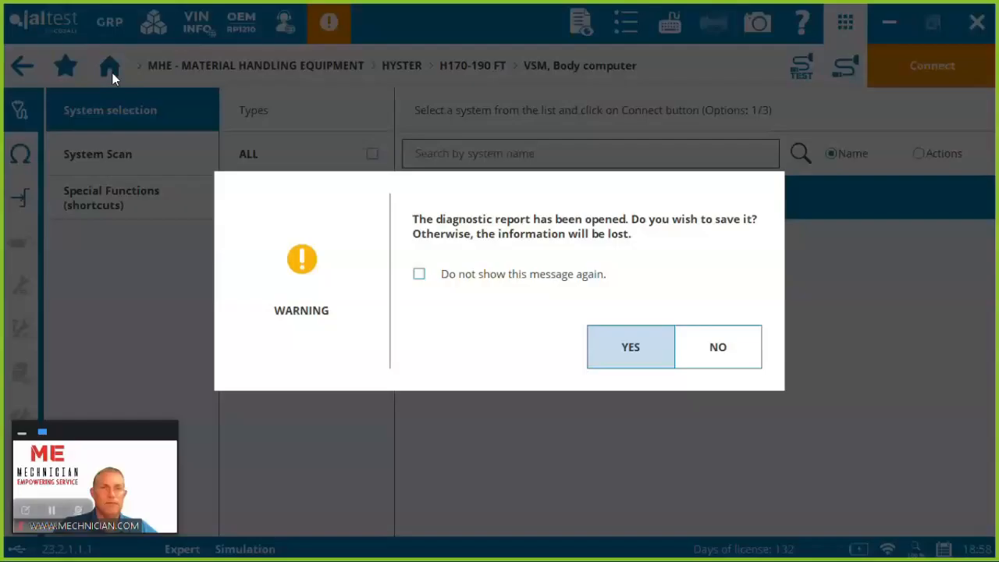
mouse_move(547, 319)
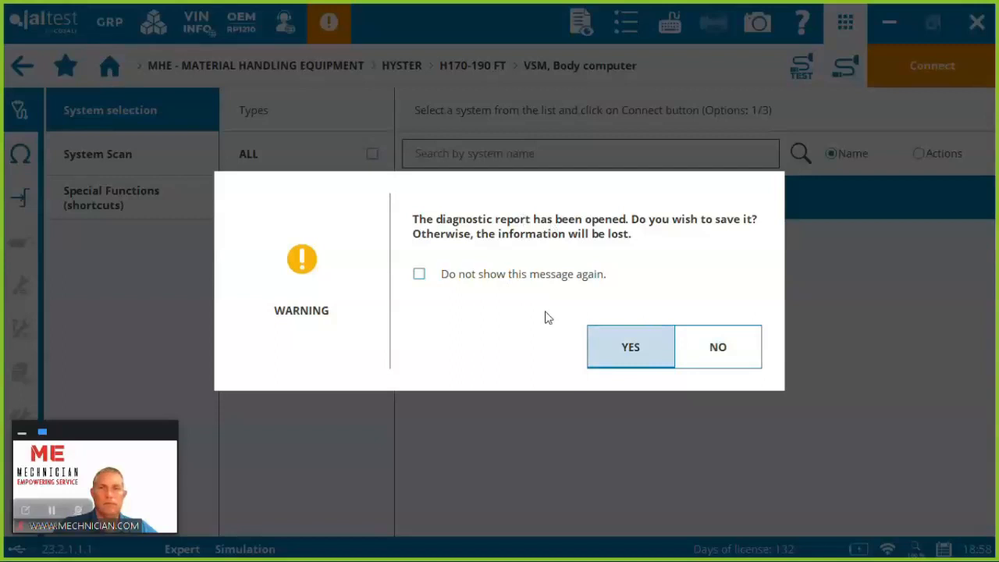
click(630, 347)
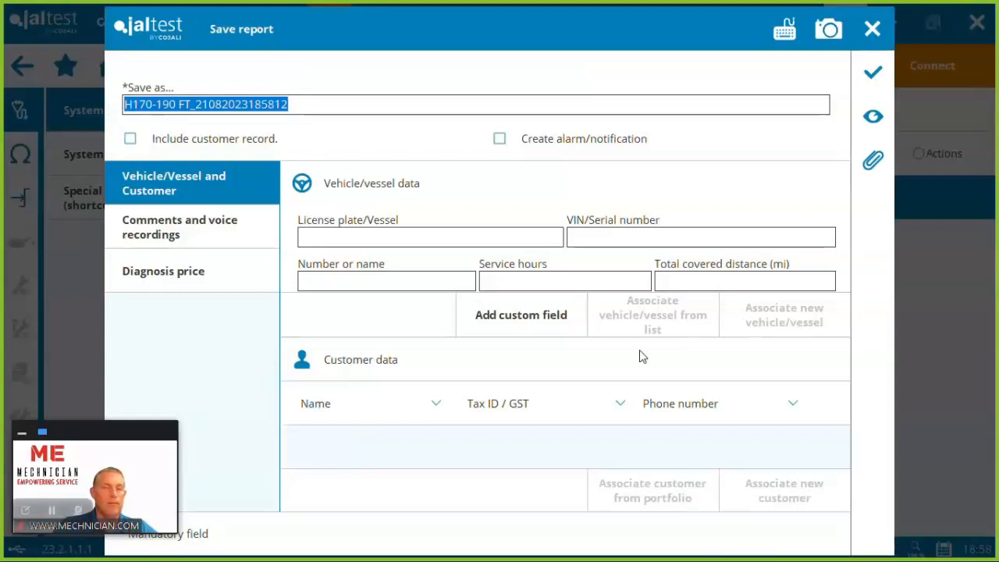
mouse_move(873, 115)
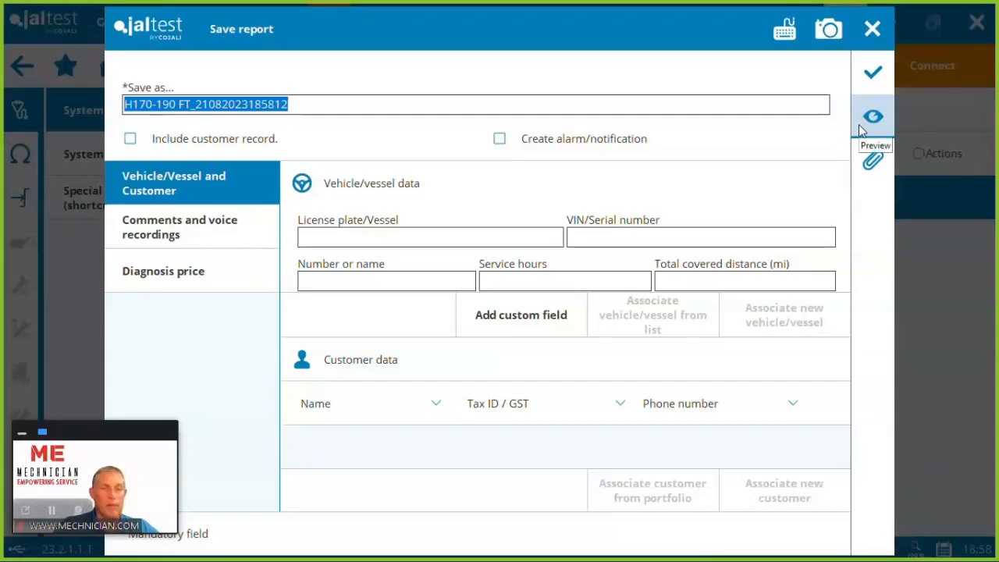
mouse_move(526, 210)
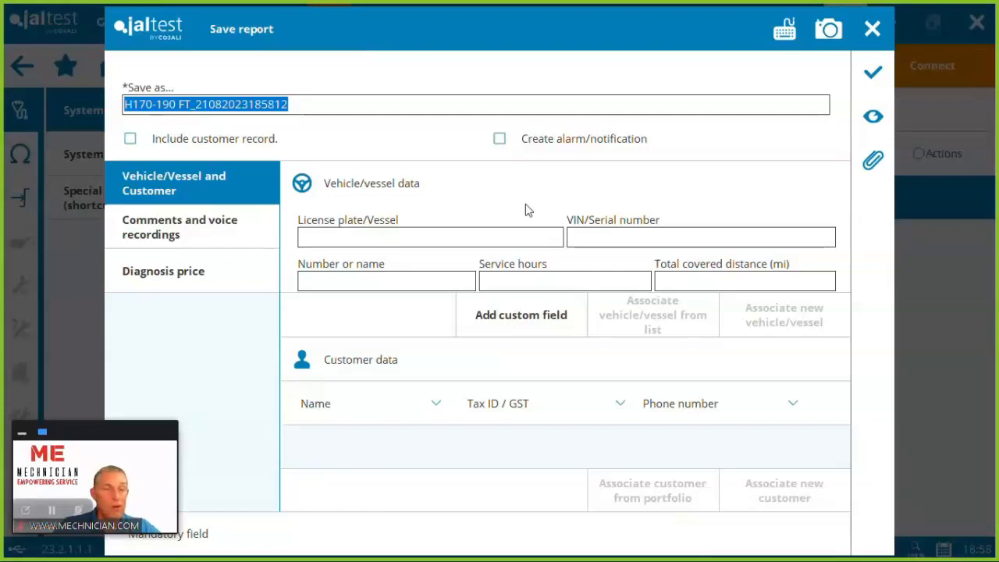
click(180, 228)
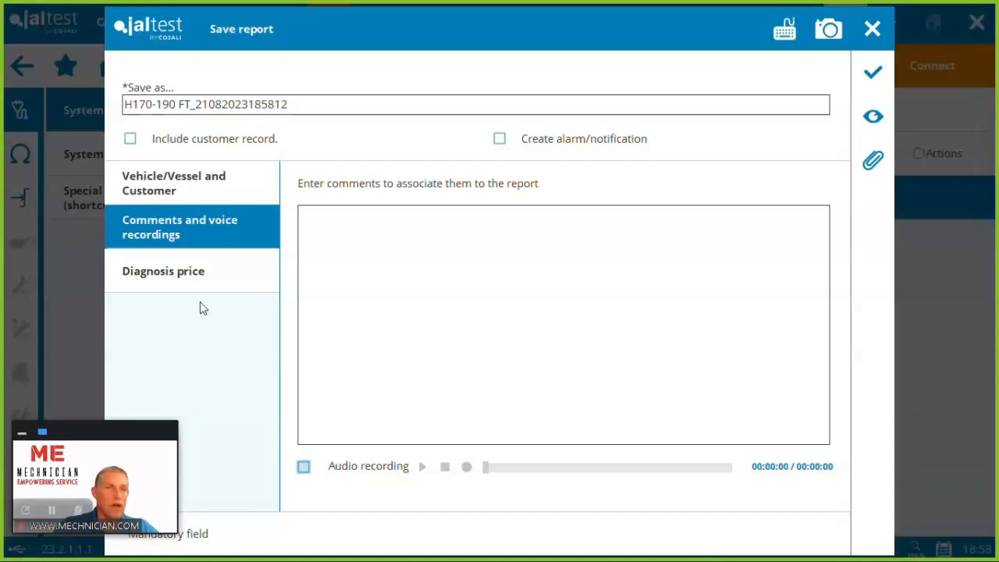
click(162, 272)
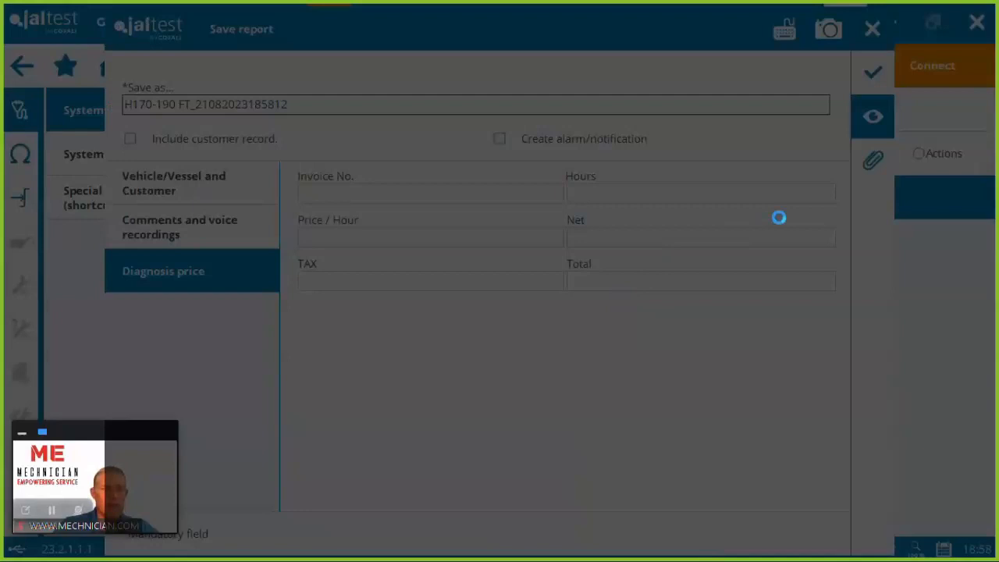
- Preview the H170-190 FT diagnostic report with its fault codes
click(873, 72)
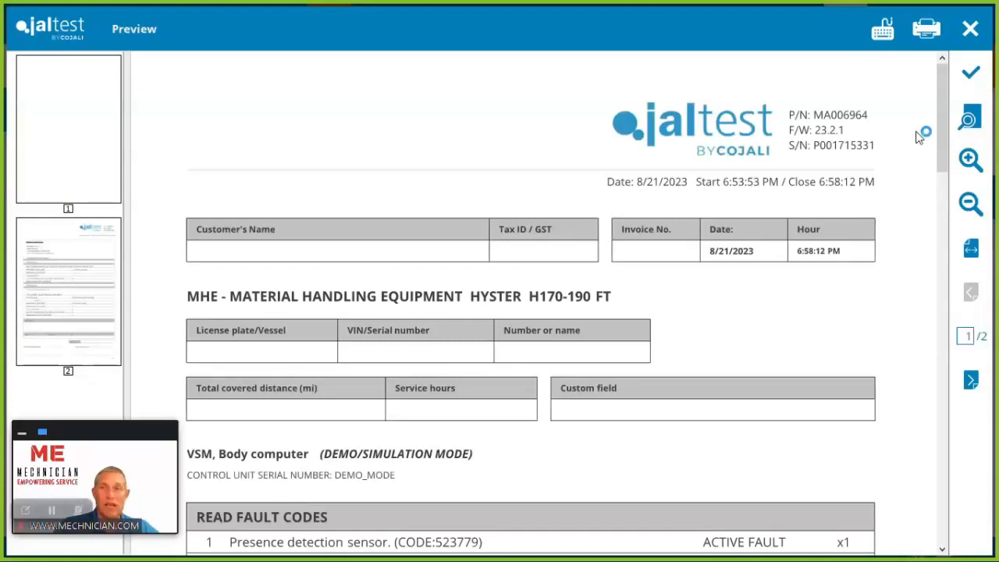
scroll(down, 3)
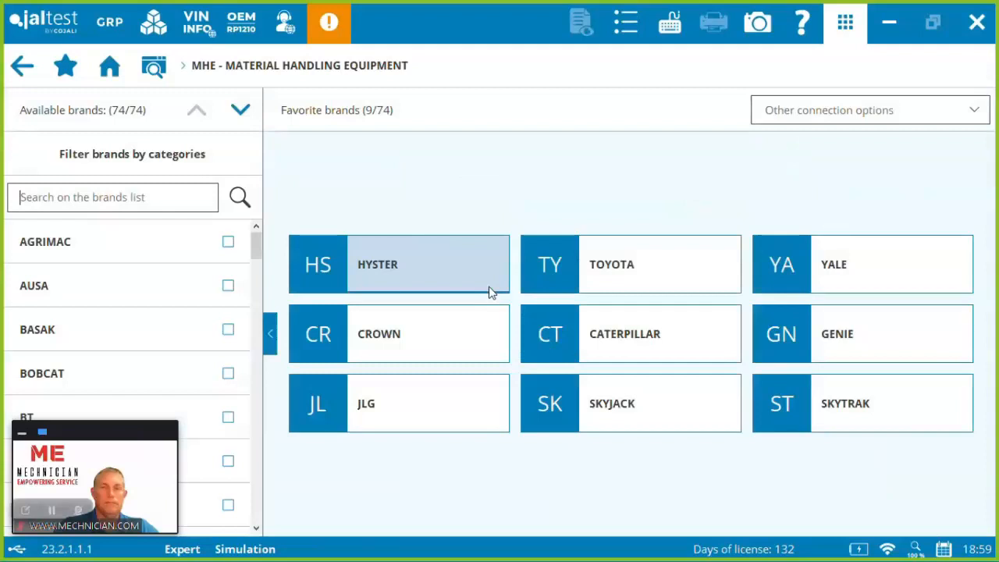
- Choose the Hyster brand to reach the H80-120 FT E-CDIS engine system
click(398, 264)
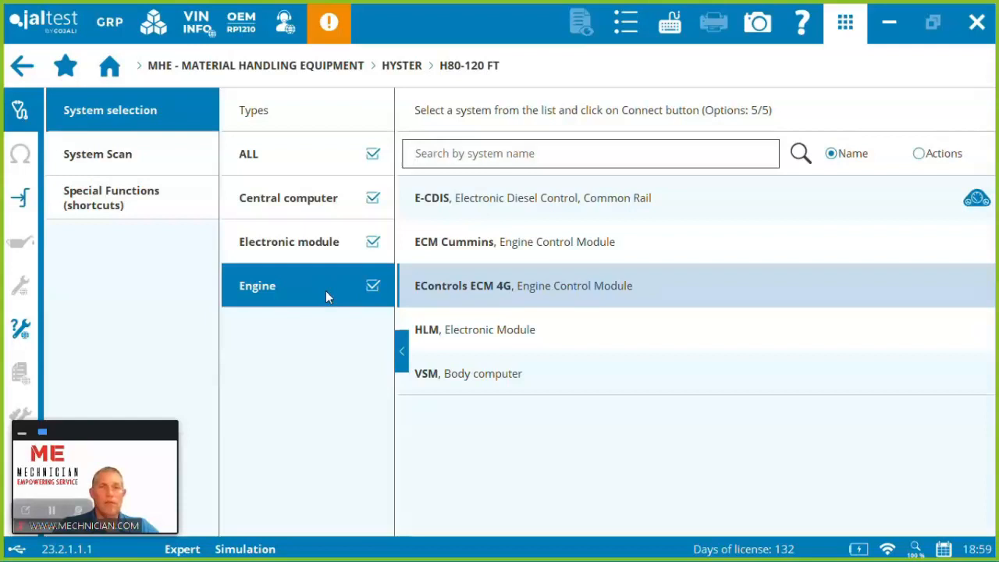
mouse_move(651, 241)
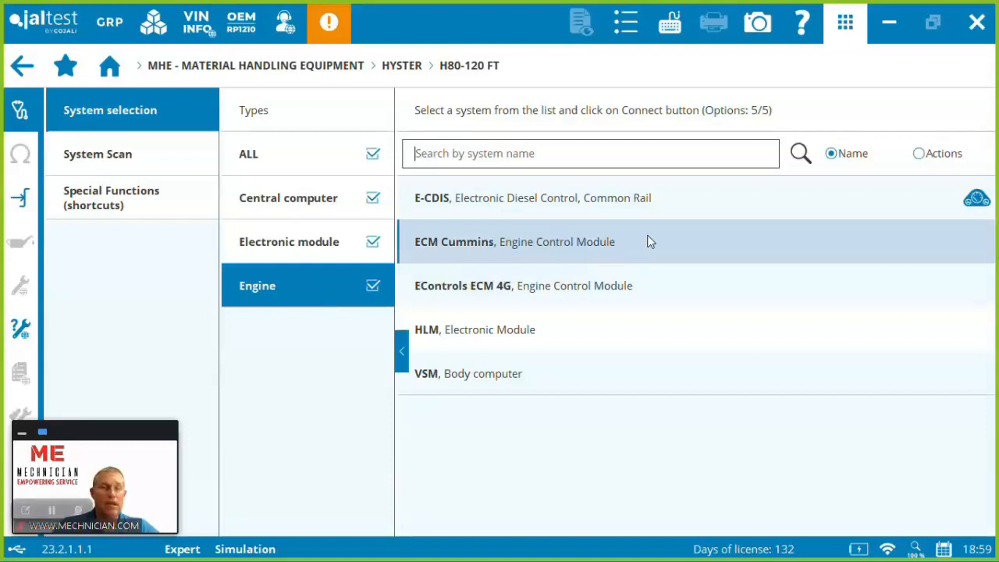
mouse_move(726, 330)
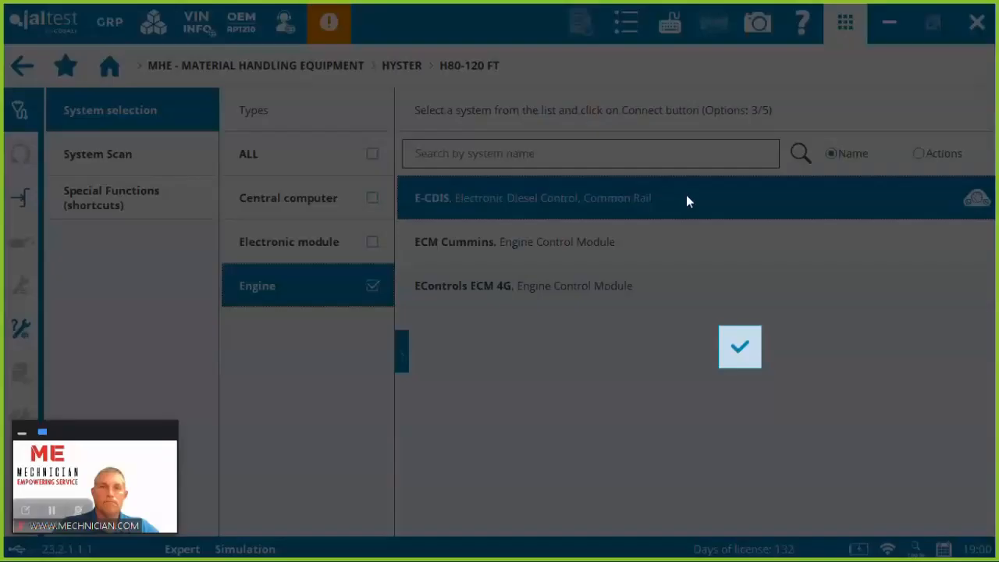
- Connect to E-CDIS after viewing the diagnostic socket and connection pictures for Connection 1
click(740, 346)
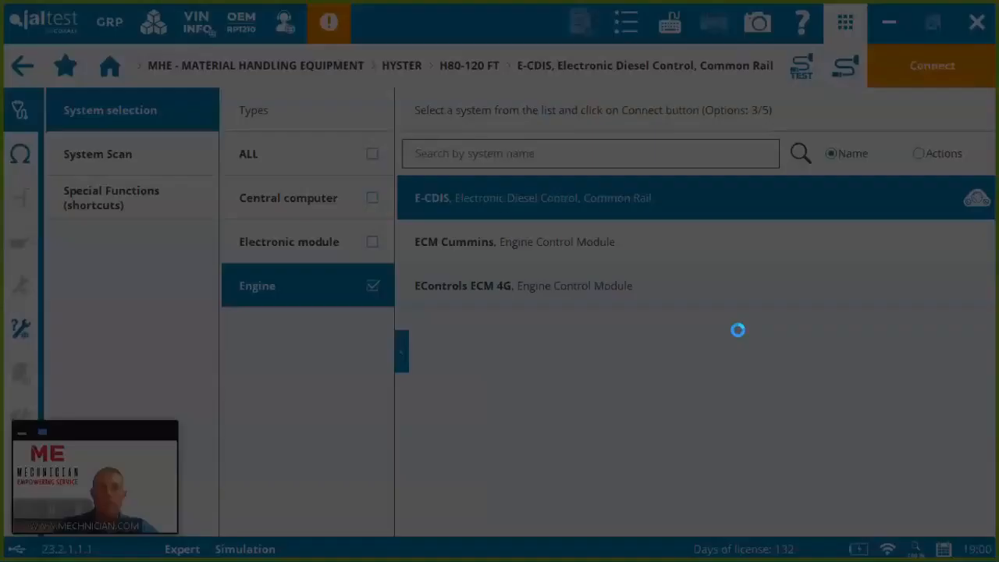
click(931, 66)
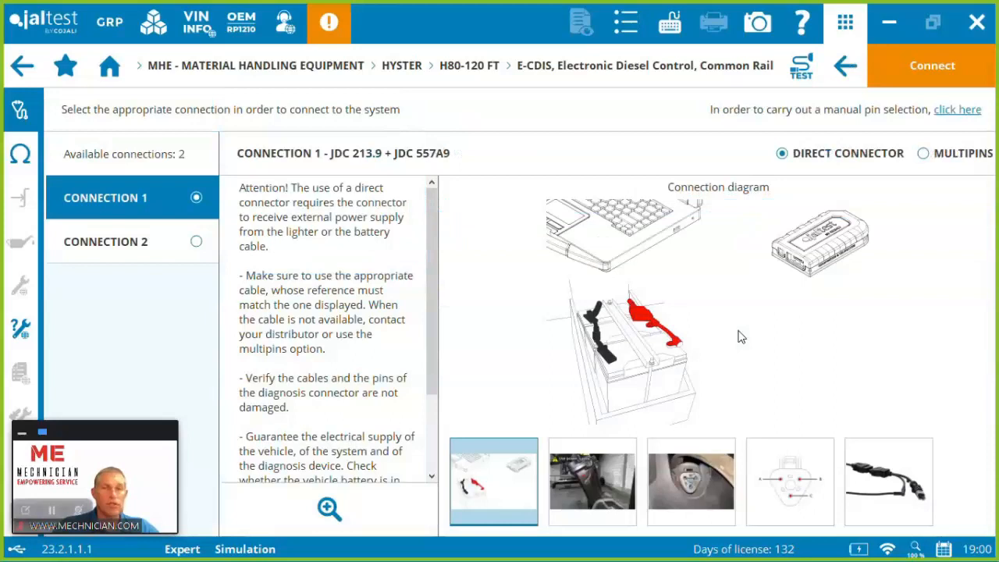
click(593, 481)
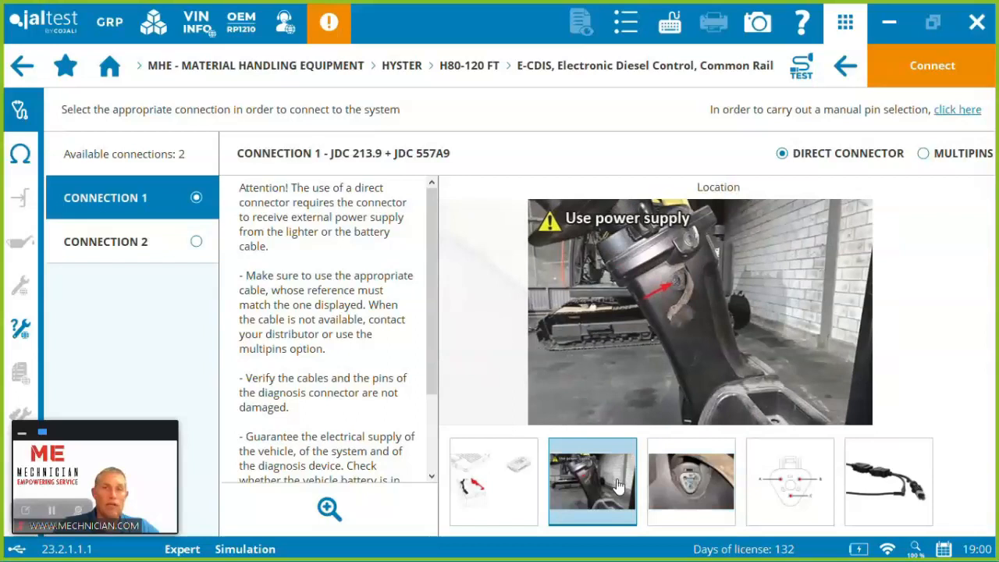
click(888, 481)
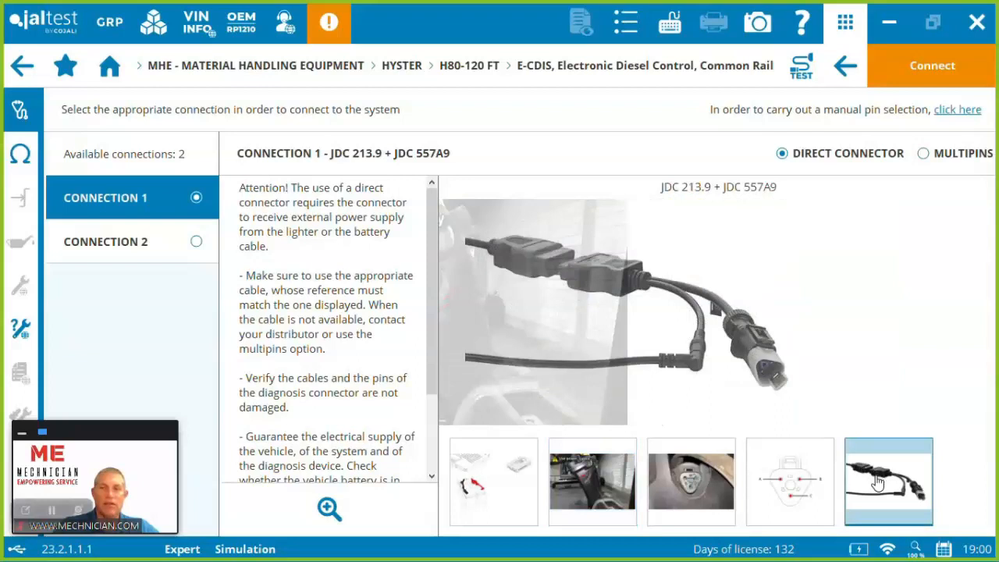
click(107, 240)
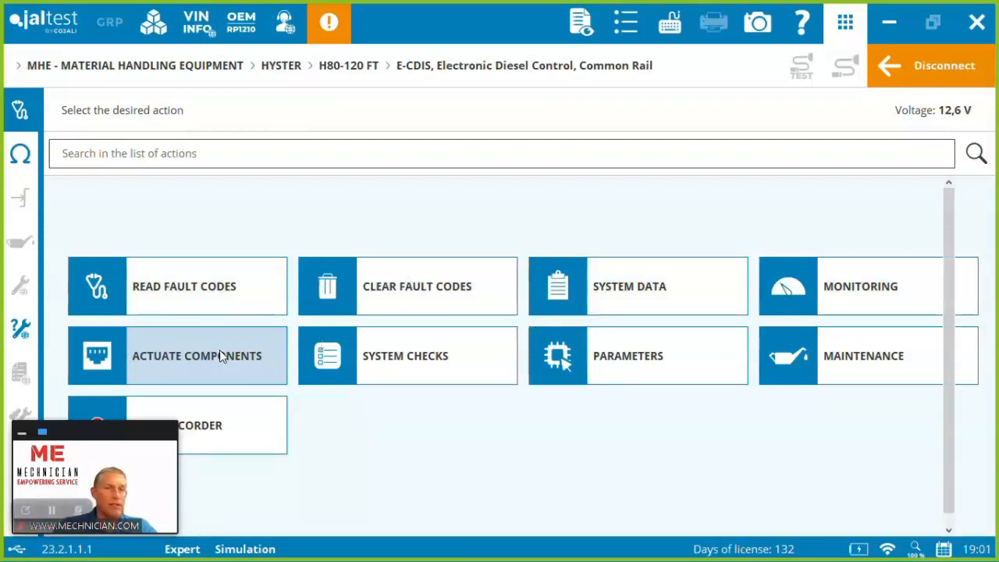
- Review the actuation component list, return, and expand Diesel Particulate Filter under Maintenance
click(197, 356)
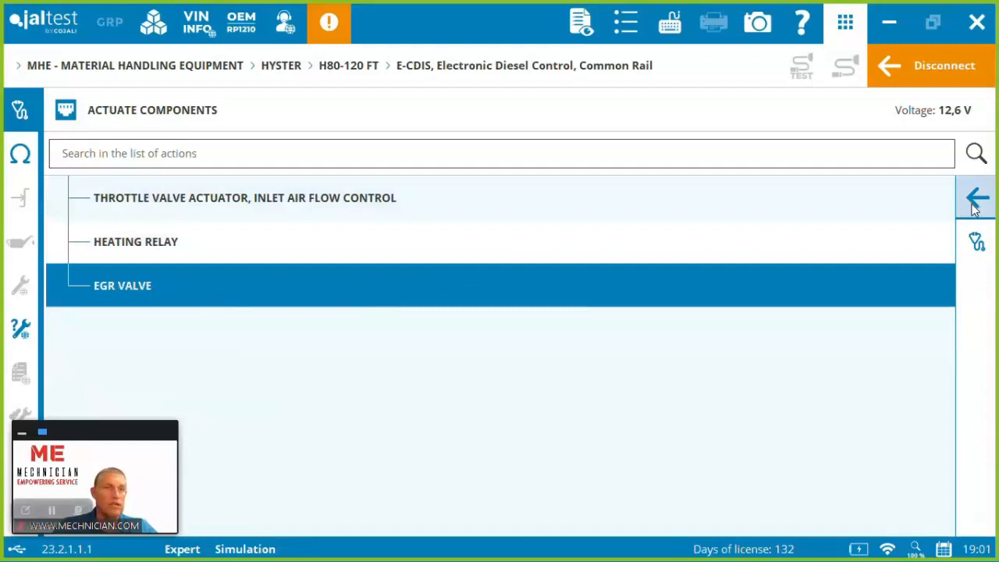
click(977, 197)
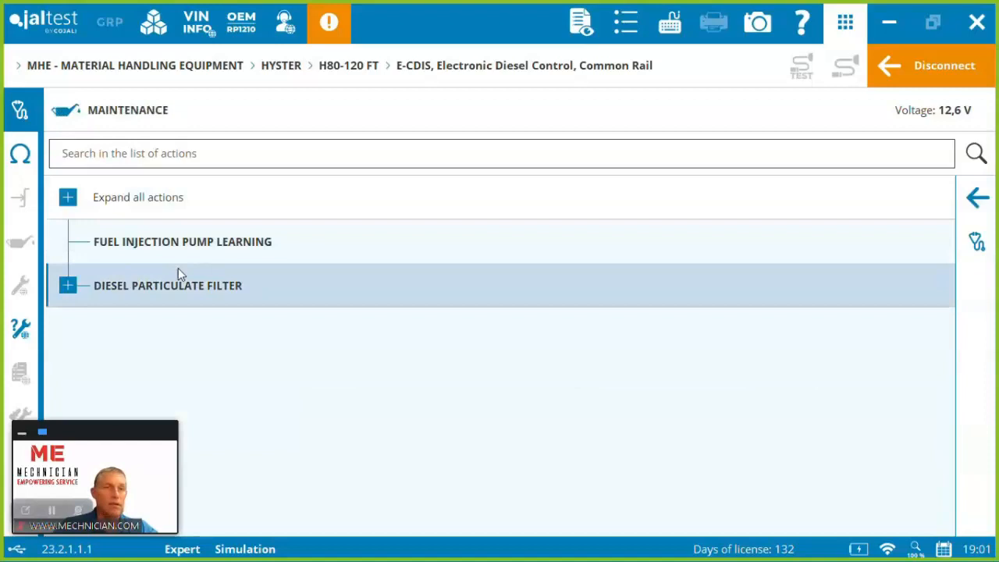
click(68, 284)
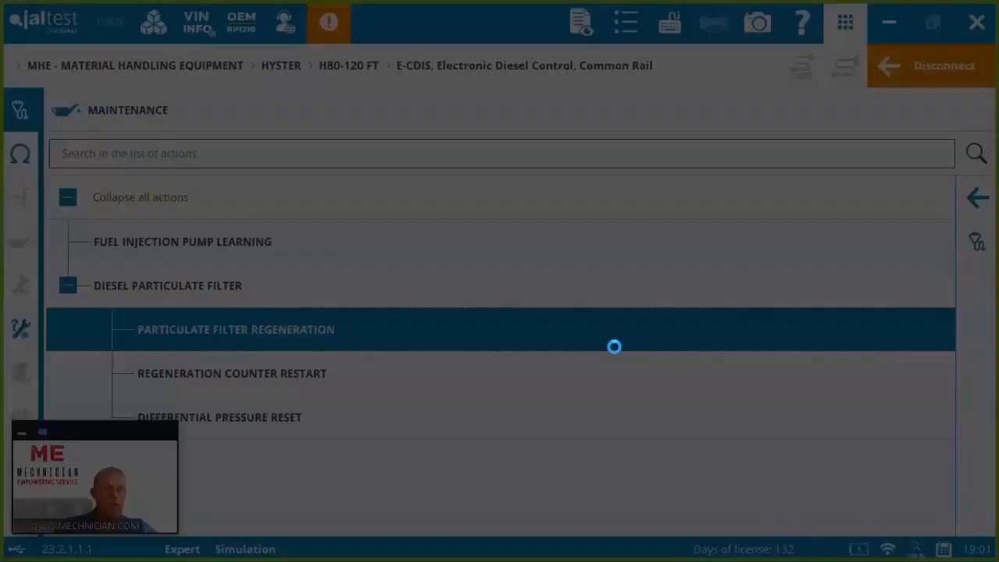
- Run Particulate Filter Regeneration, reading its instructions and watching engine speed and exhaust graphs
click(236, 327)
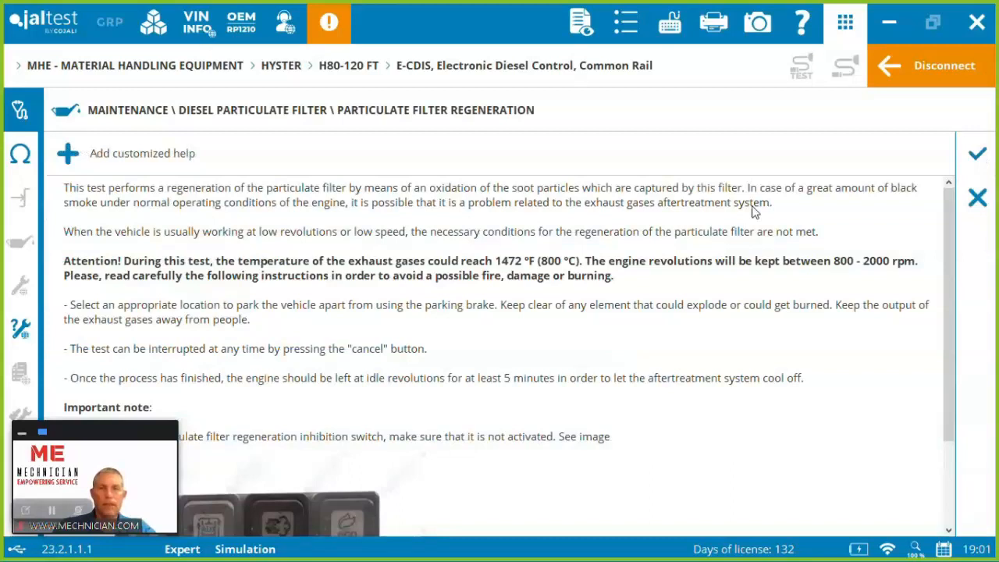
scroll(down, 3)
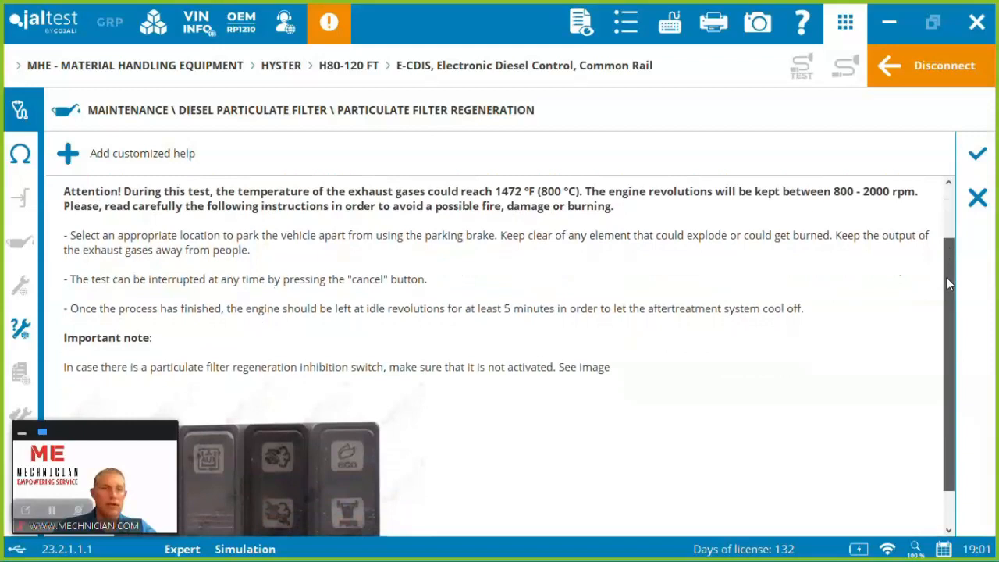
scroll(down, 3)
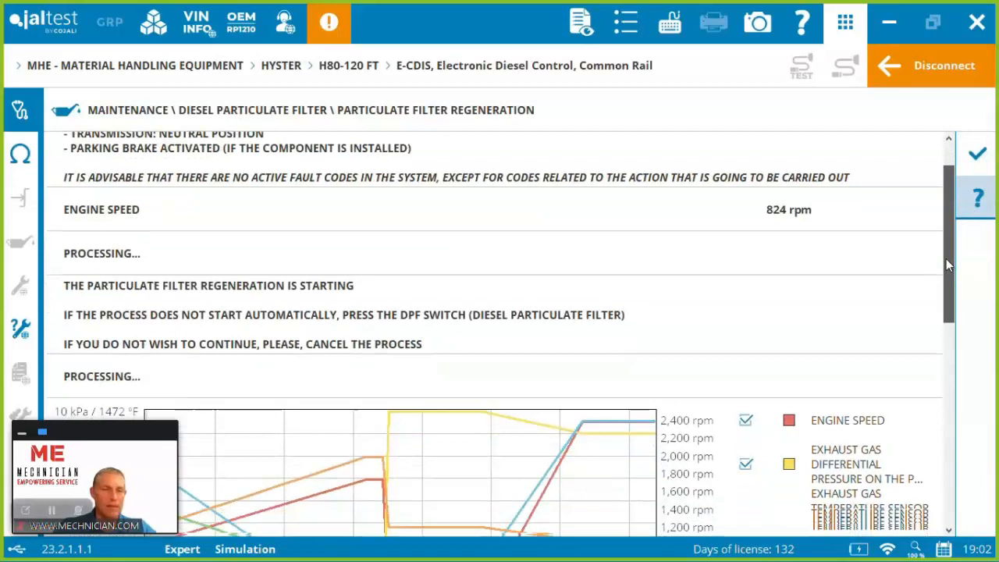
scroll(down, 3)
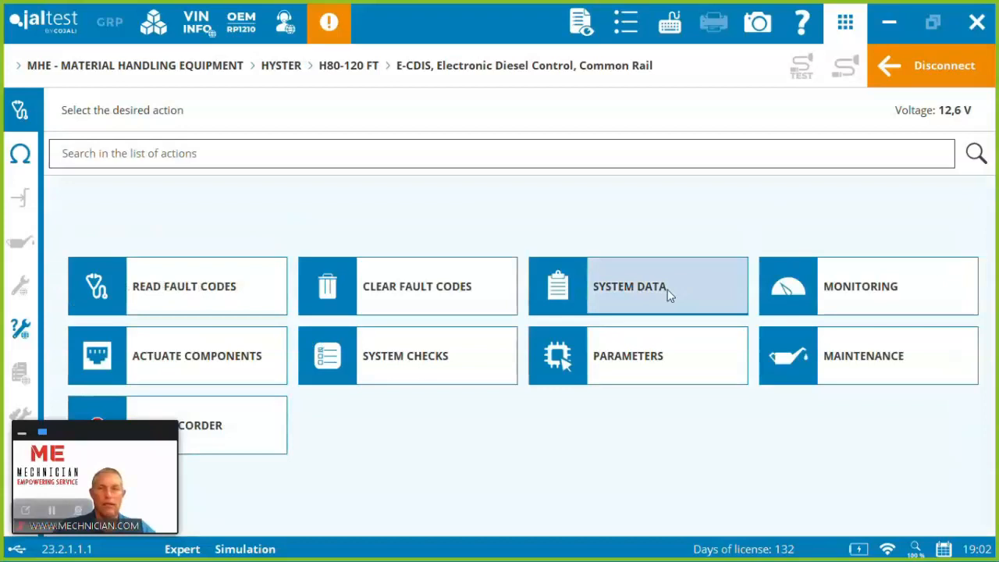
- View the E-CDIS fuel system diagram in Monitoring's System Display, then leave it
click(868, 285)
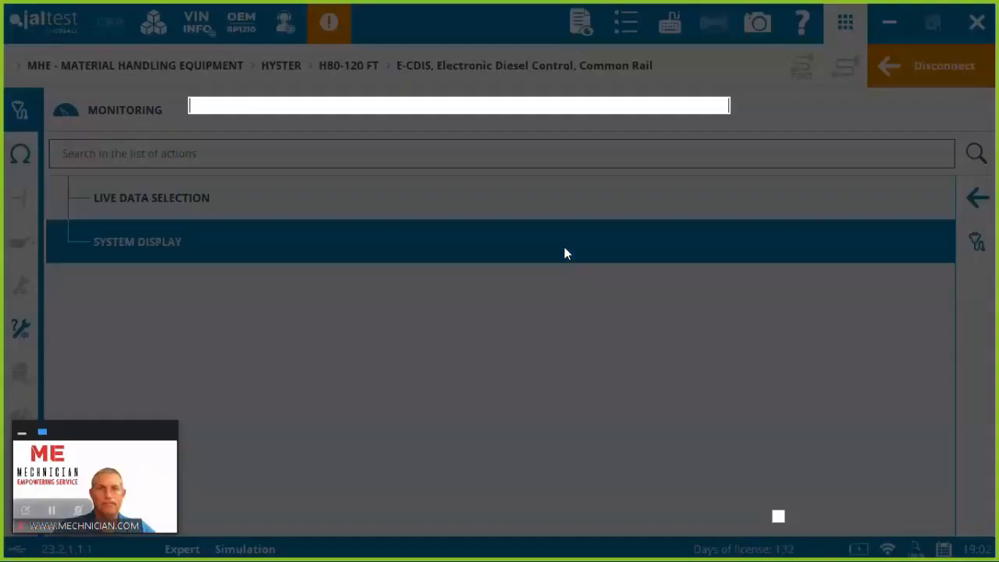
click(138, 240)
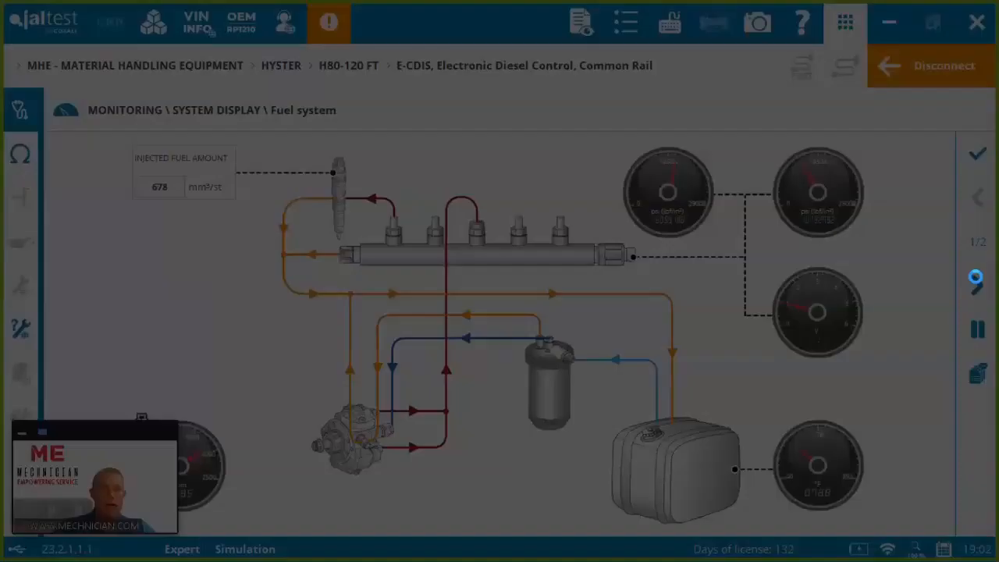
click(977, 196)
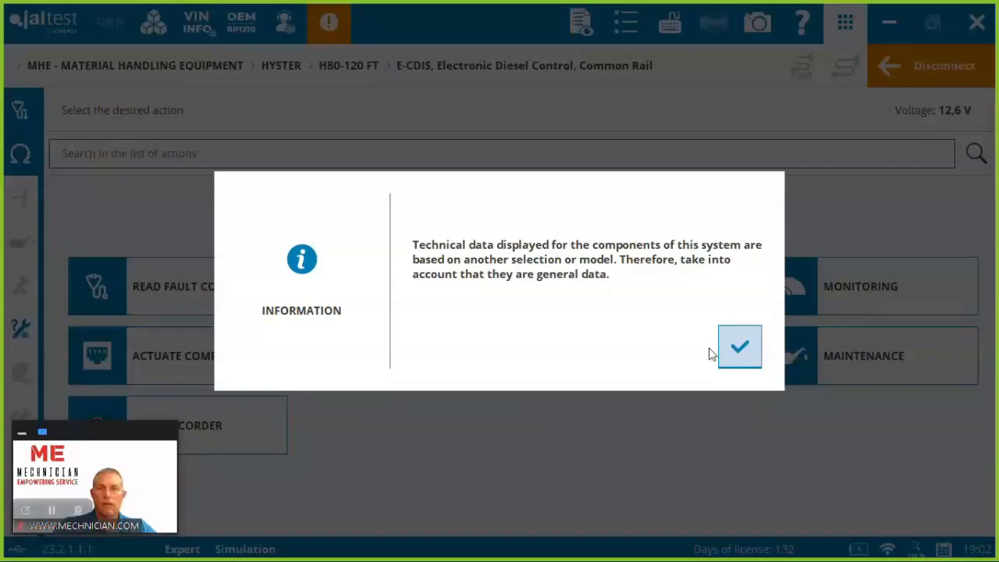
- Show technical data for the rail pressure regulation valve and the starter motor
click(740, 346)
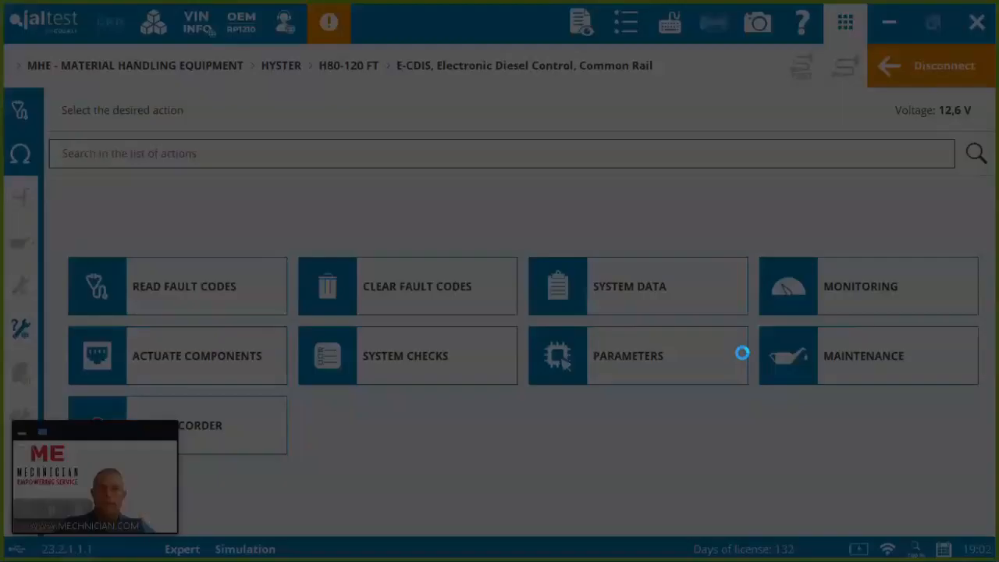
click(637, 285)
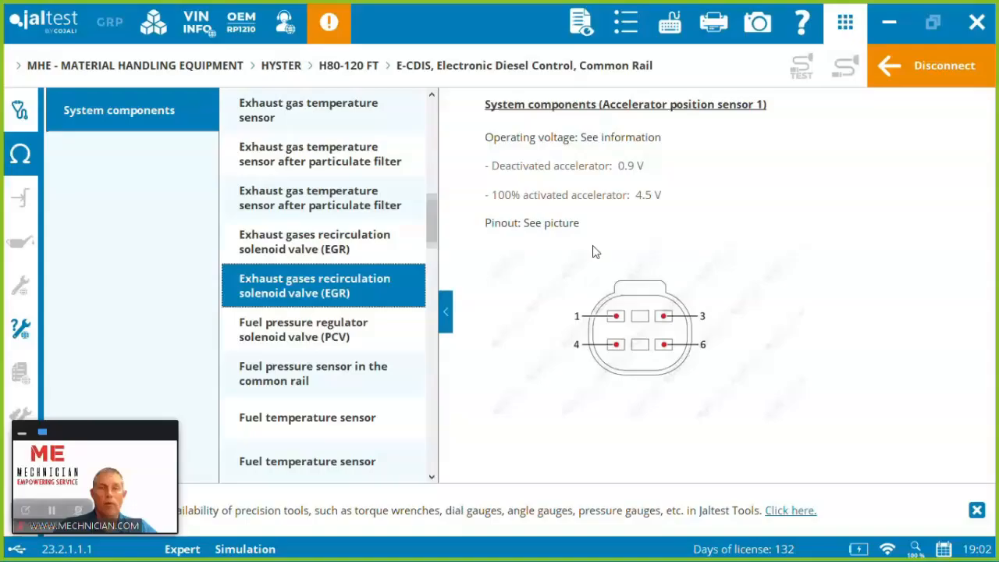
scroll(down, 3)
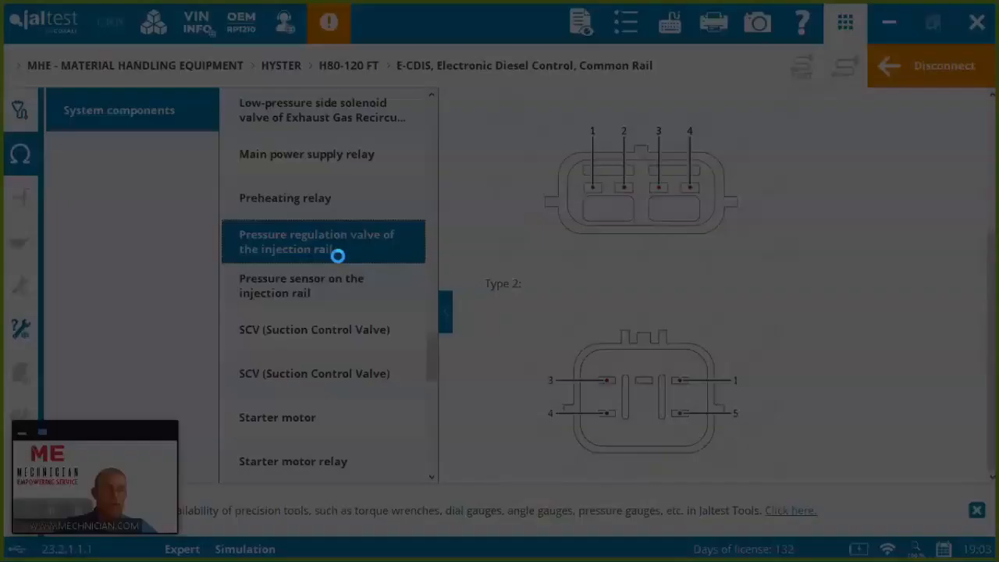
click(316, 240)
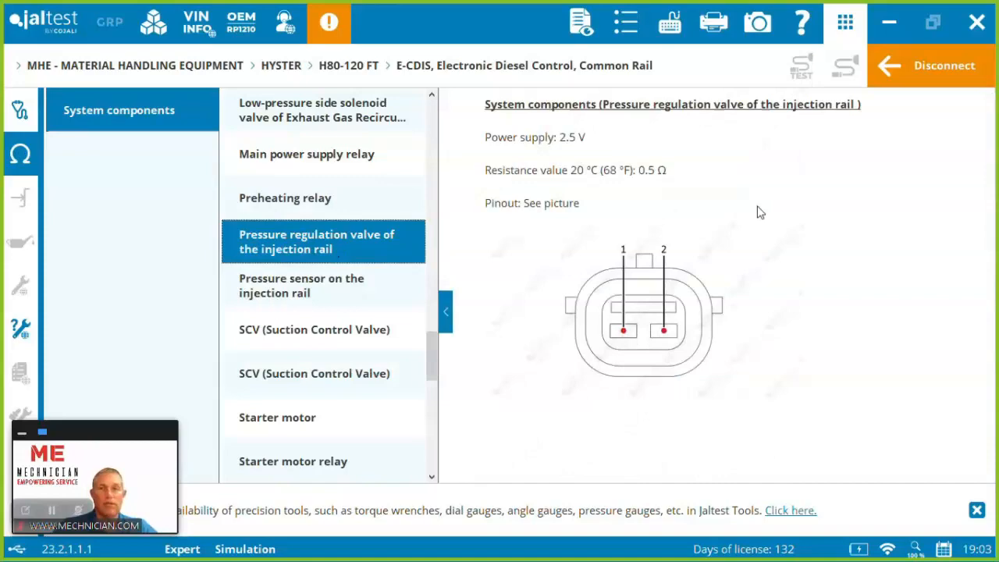
click(278, 417)
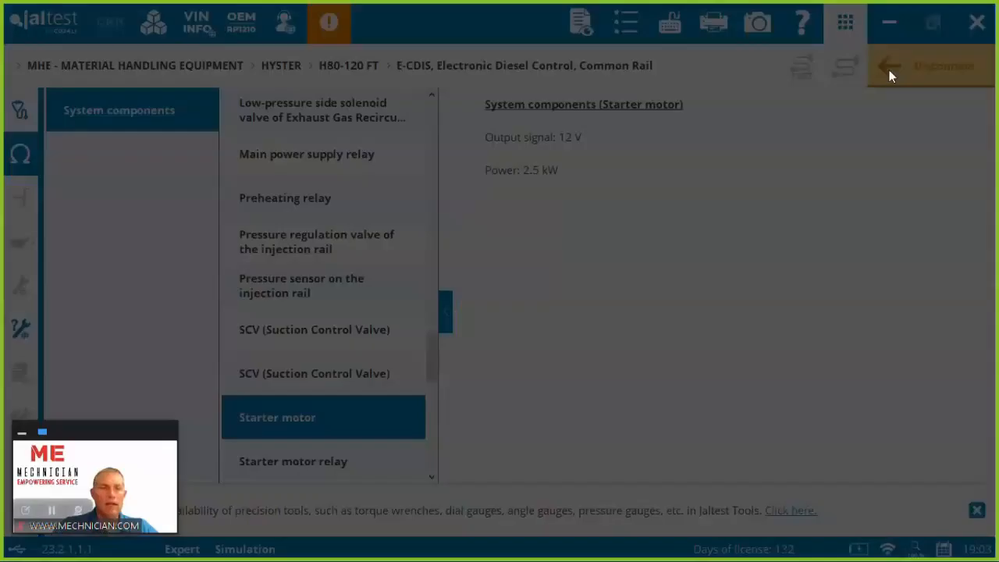
- Disconnect from the E-CDIS engine system, accepting the warning
click(929, 65)
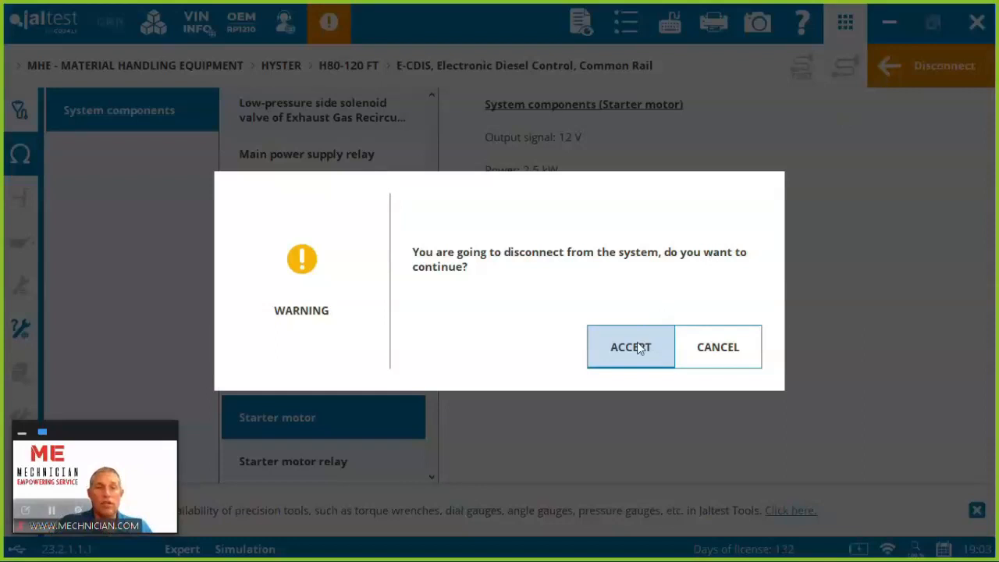
click(631, 347)
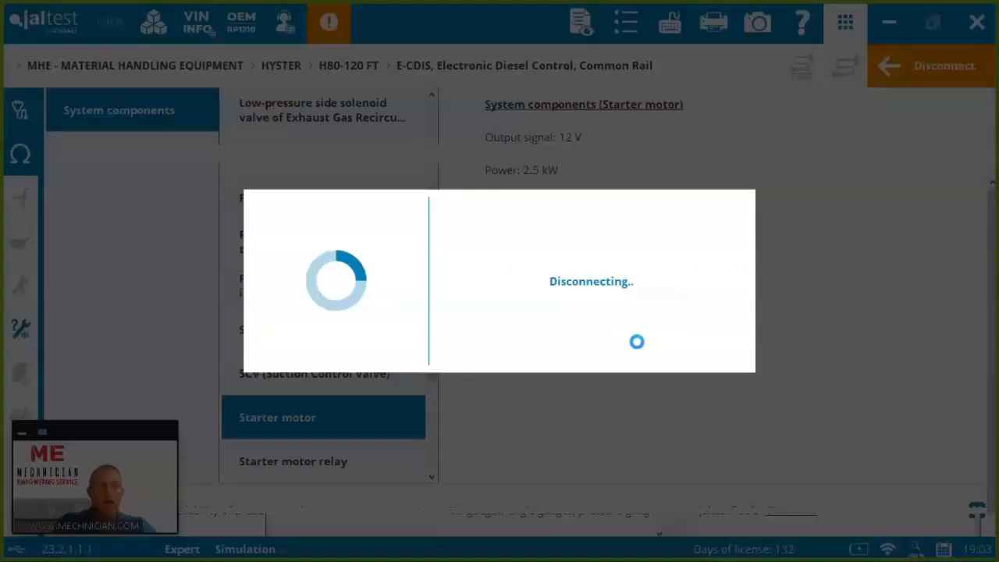